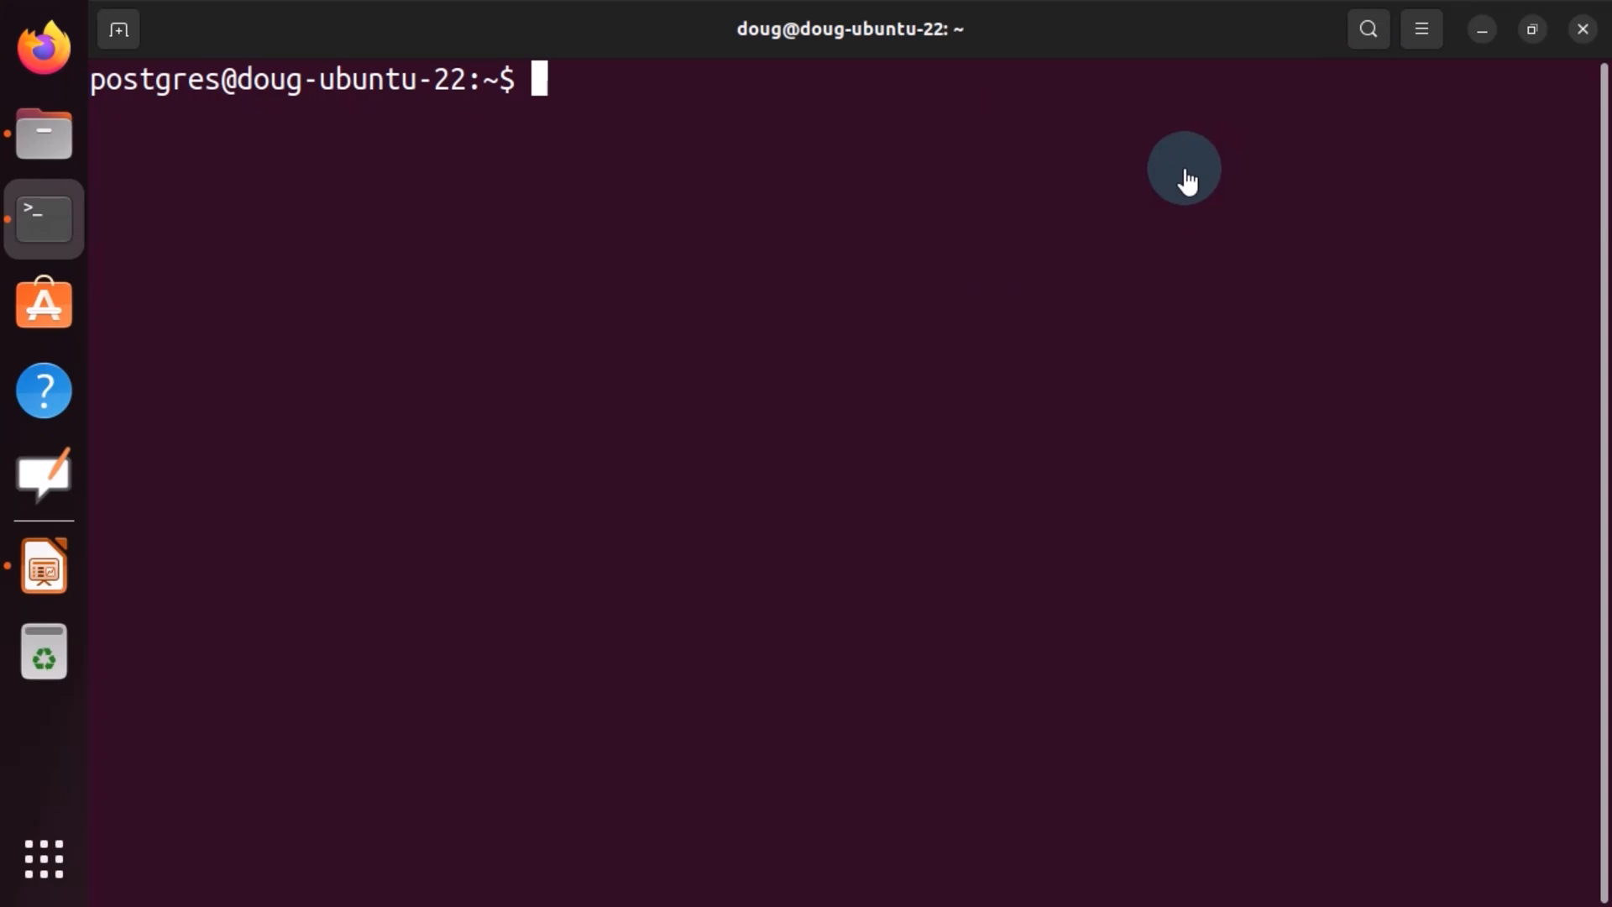
- Start psql and enter 'CREATE DATABSE my_customdatatypes;' at the postgres=# prompt
text(psql)
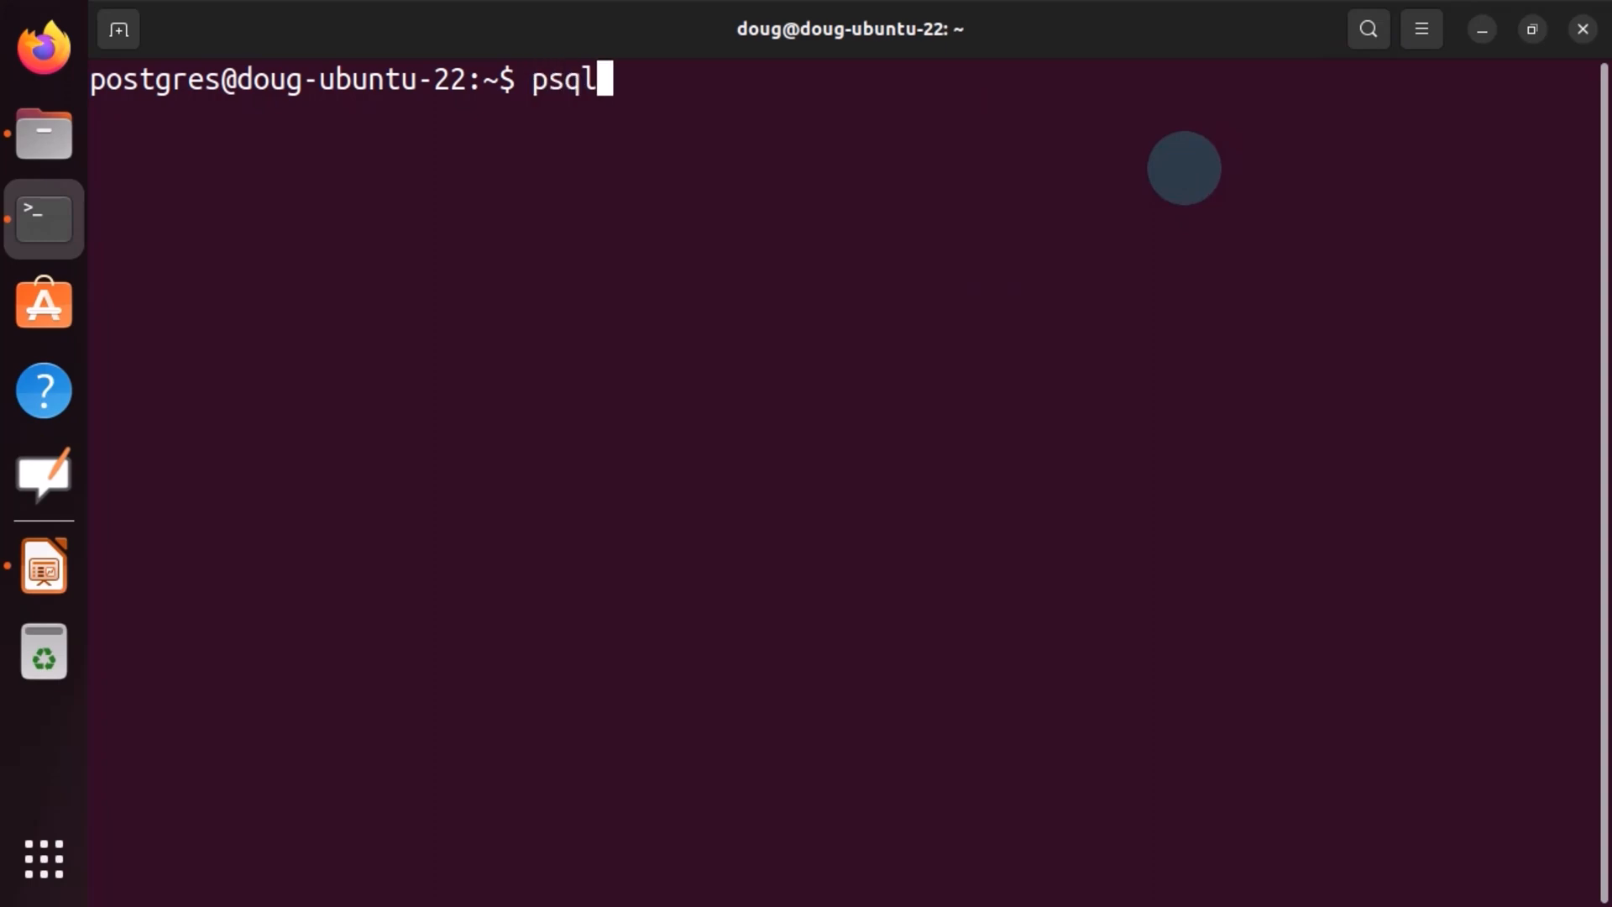
key(Return)
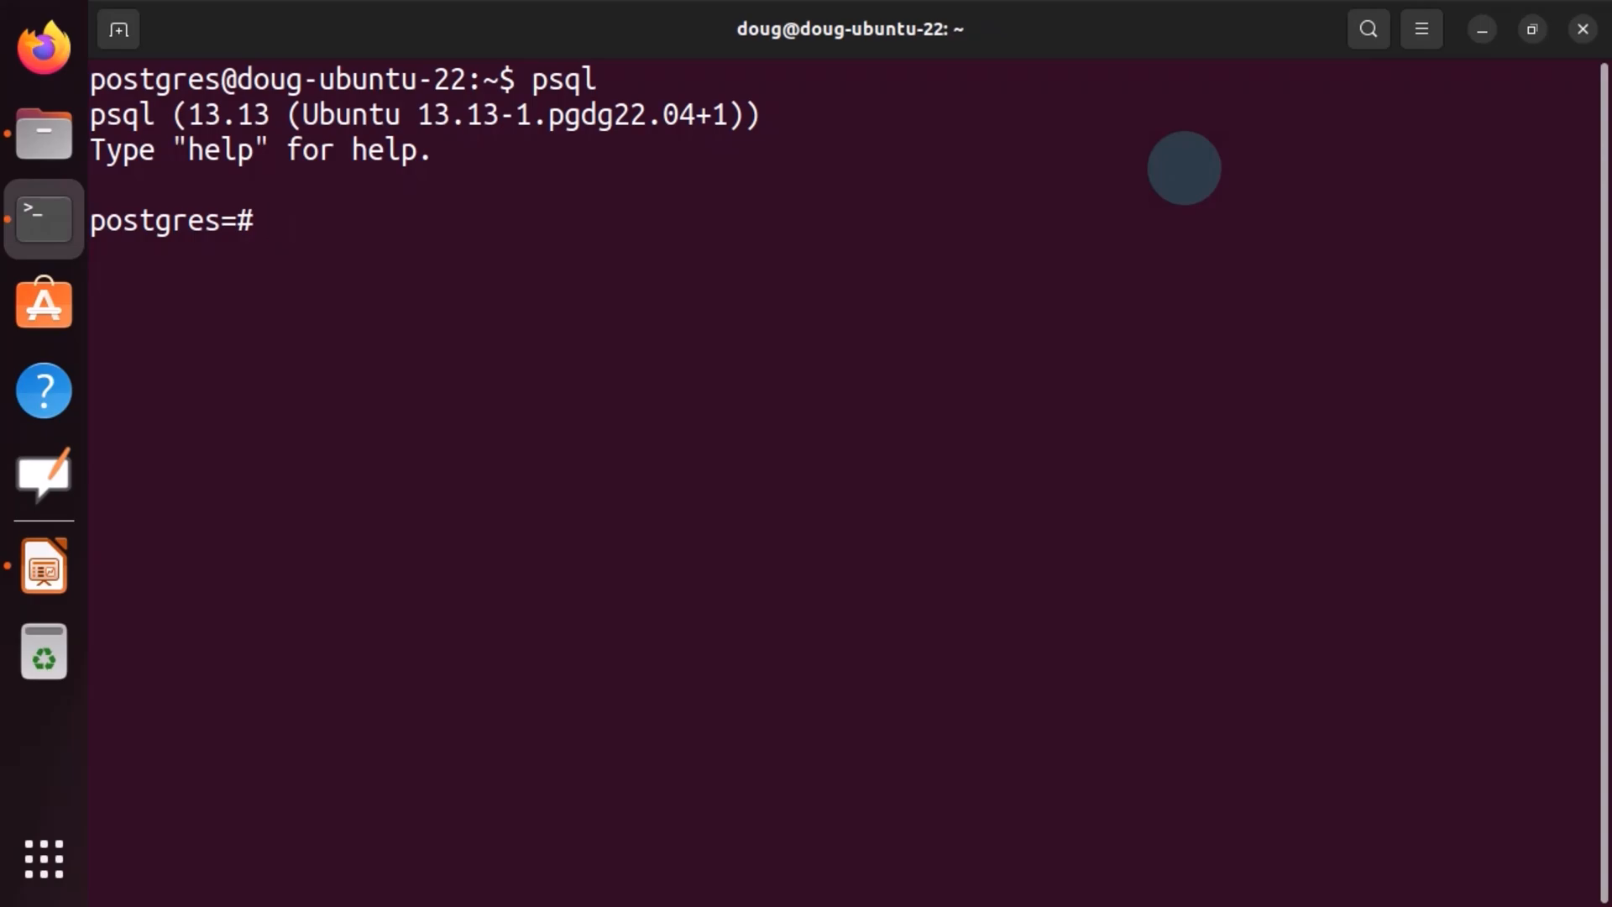
mouse_move(511, 423)
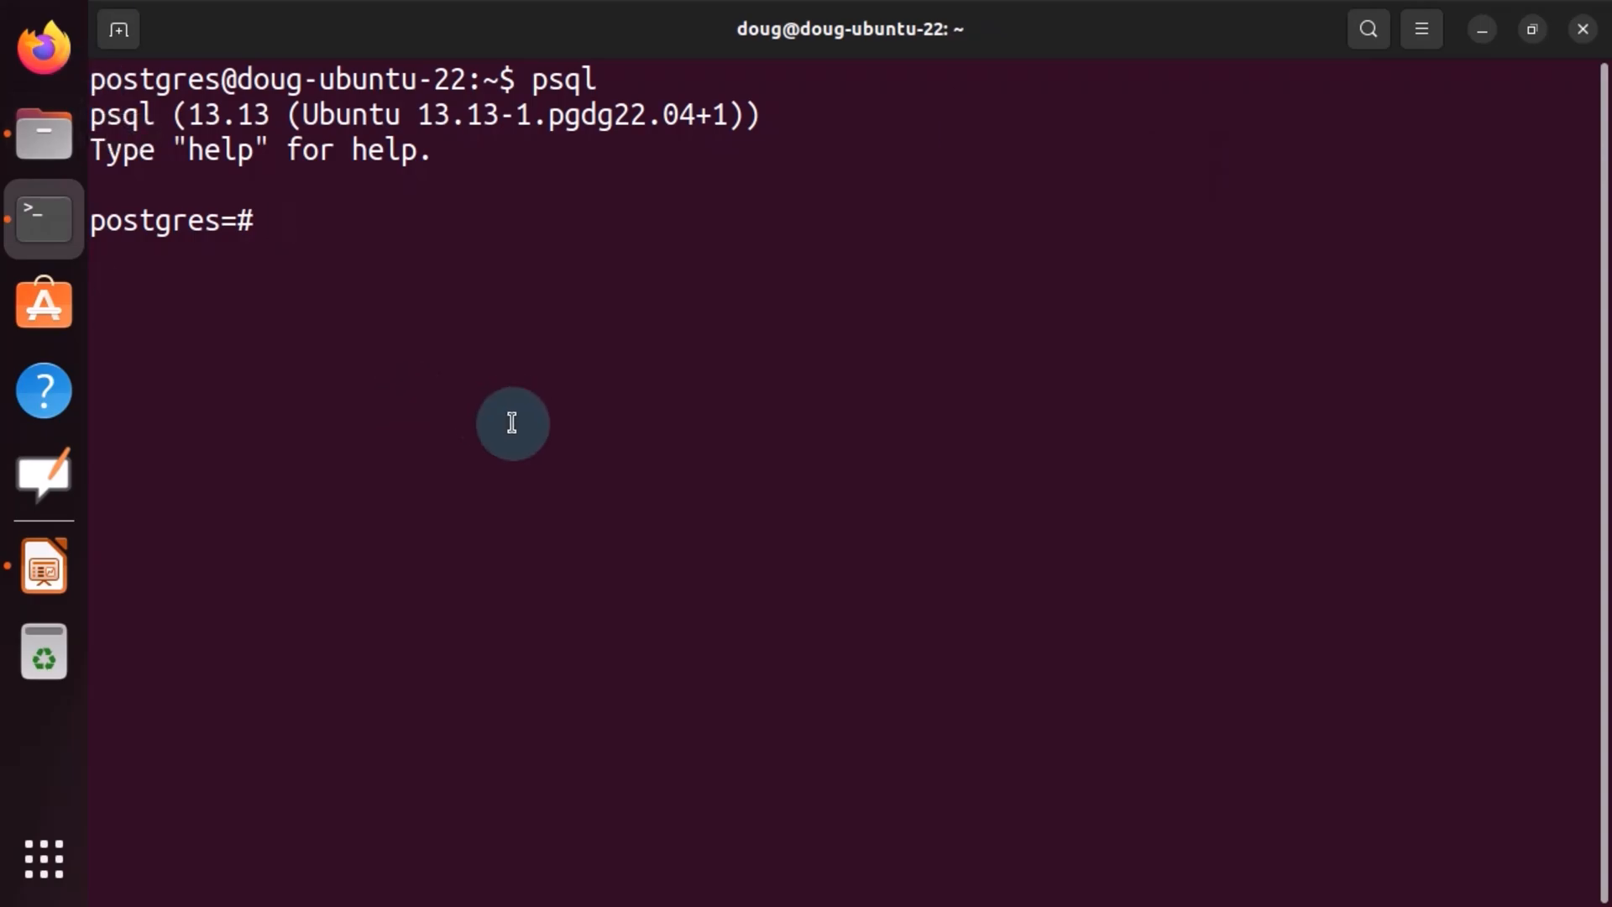
text(C)
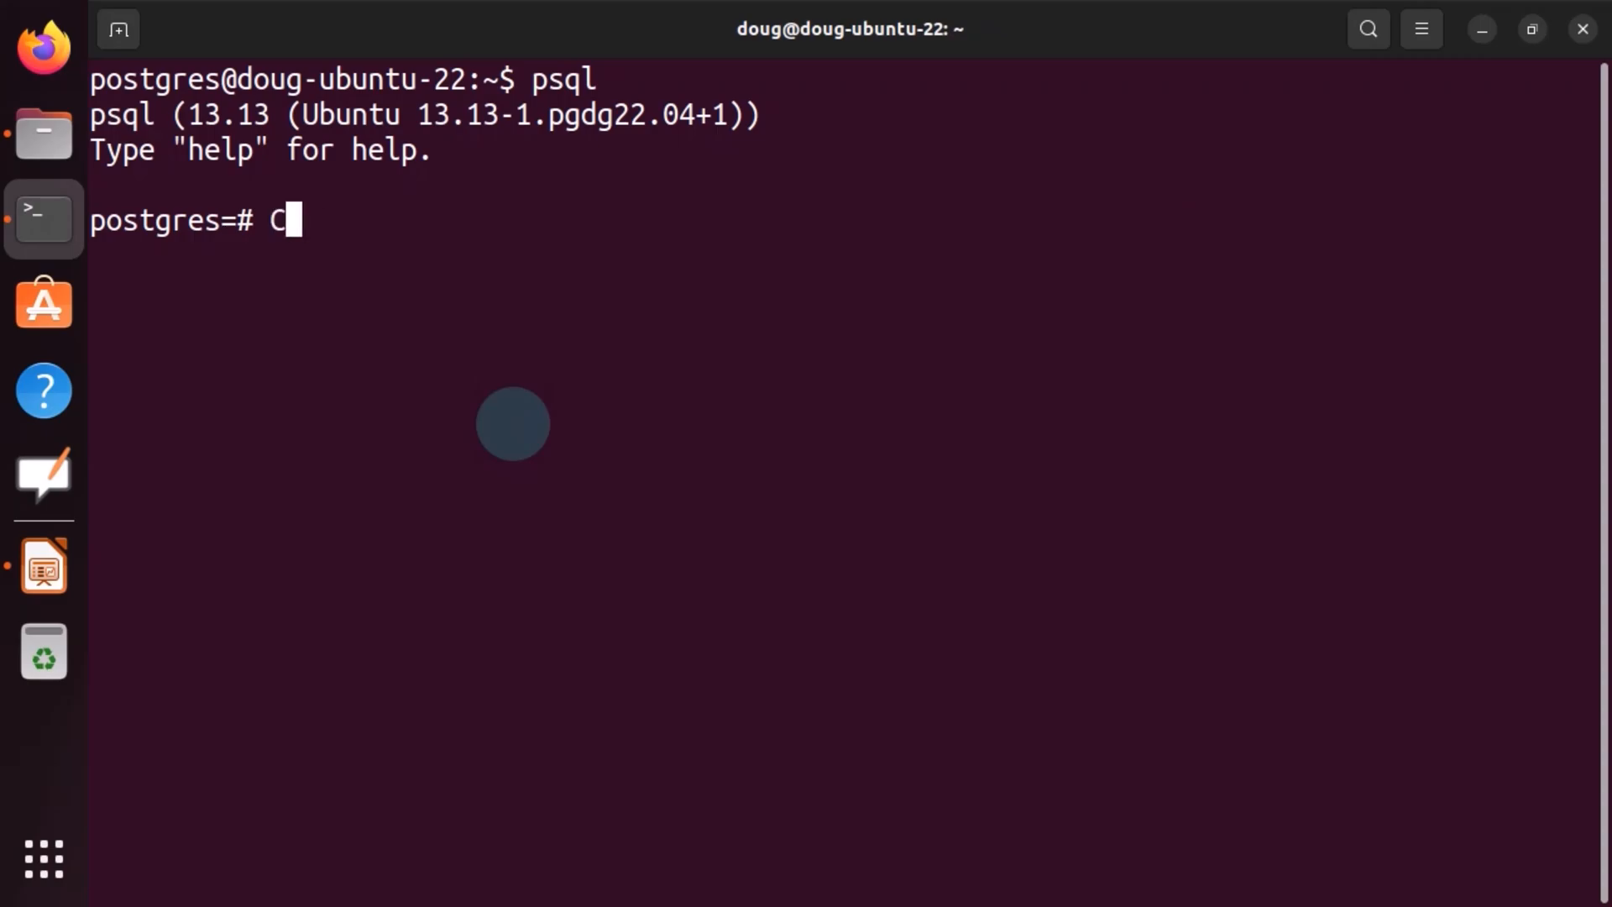
text(REATE DATABSE)
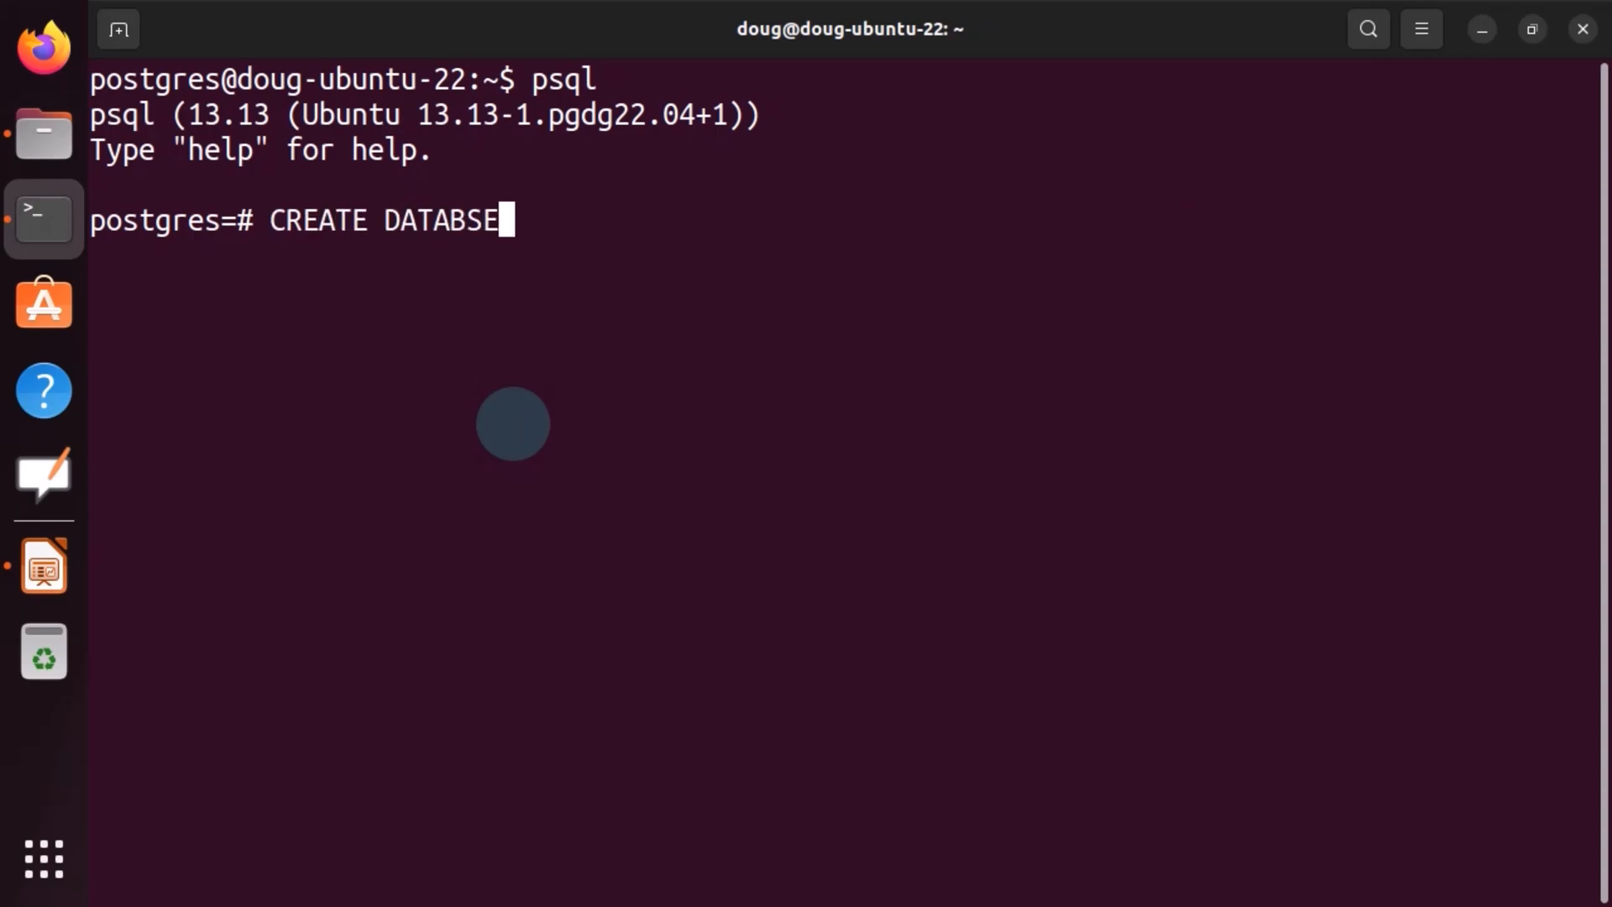
text(my_c)
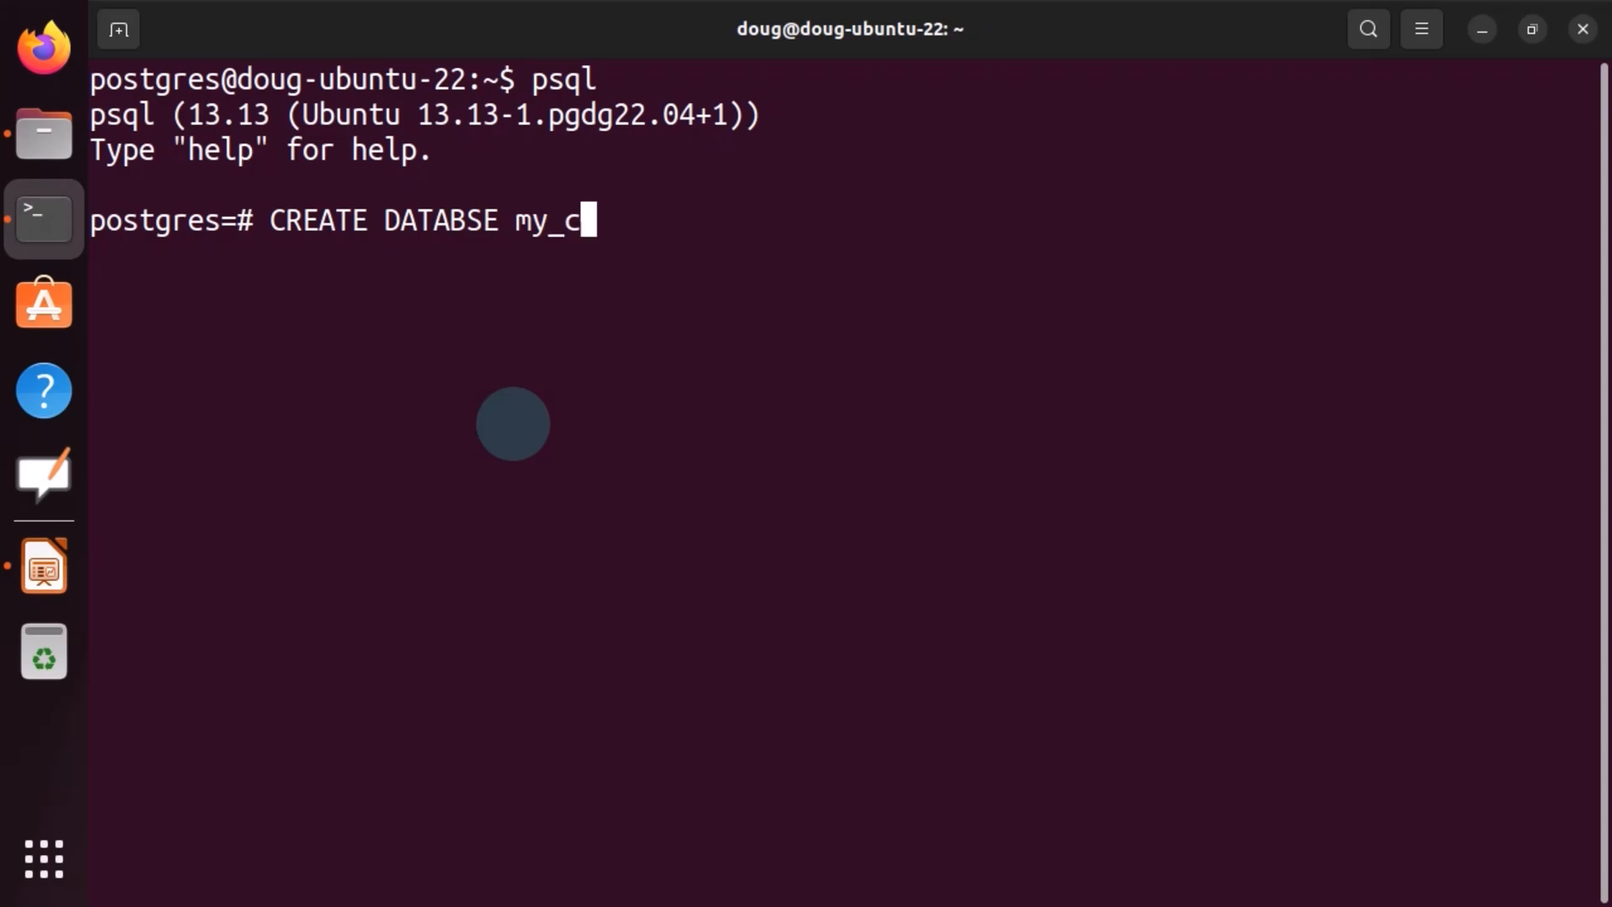
text(ustomdata)
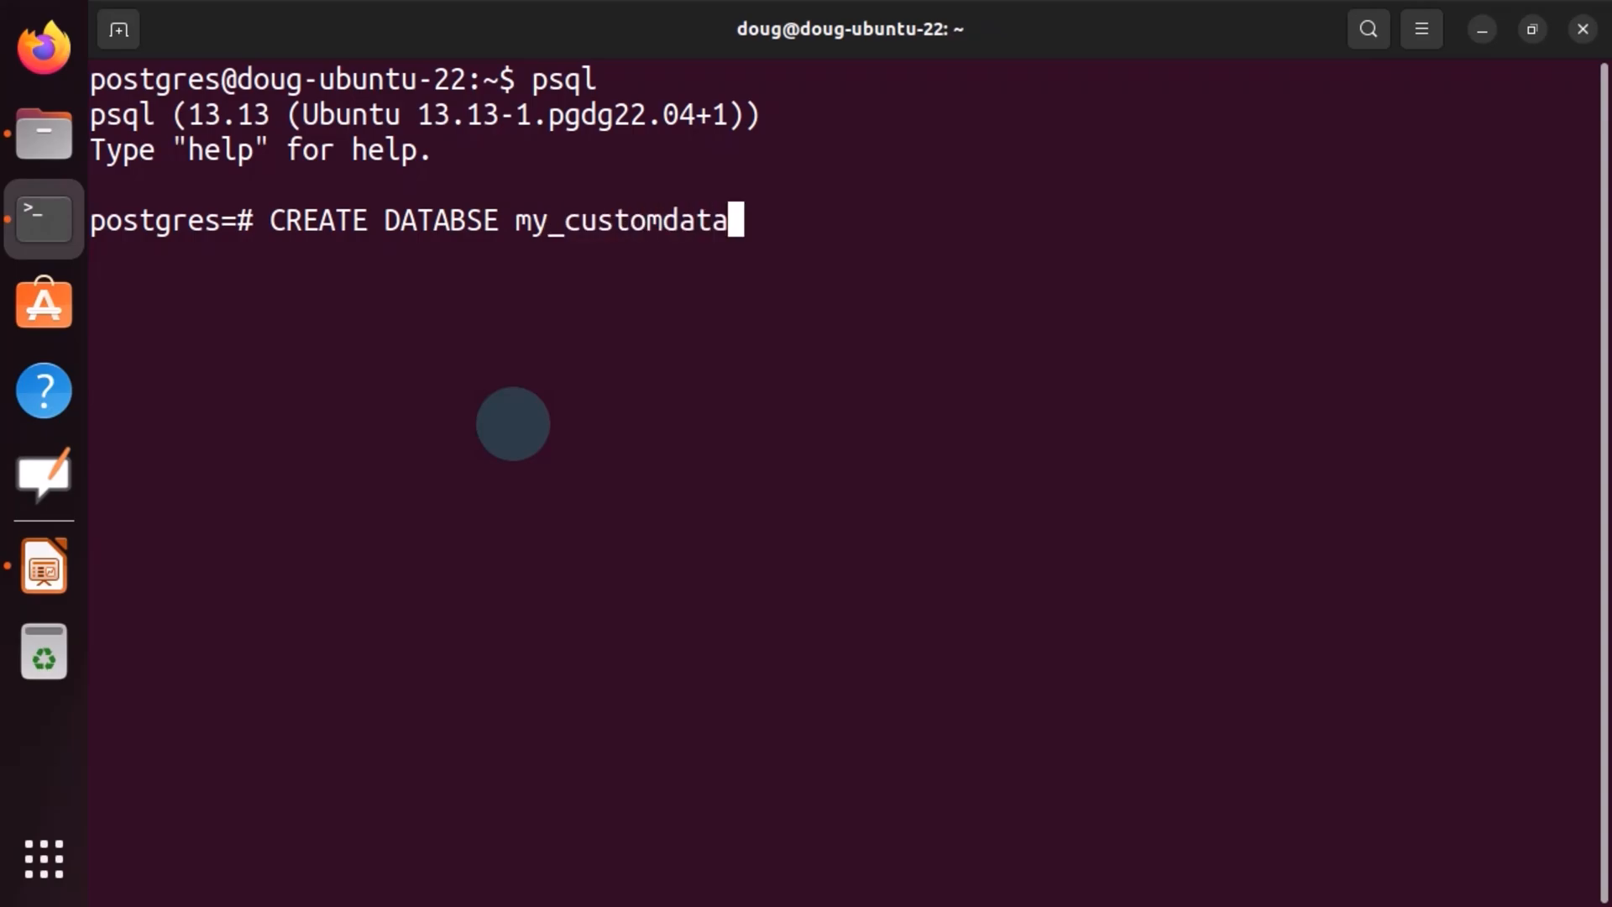
text(types;)
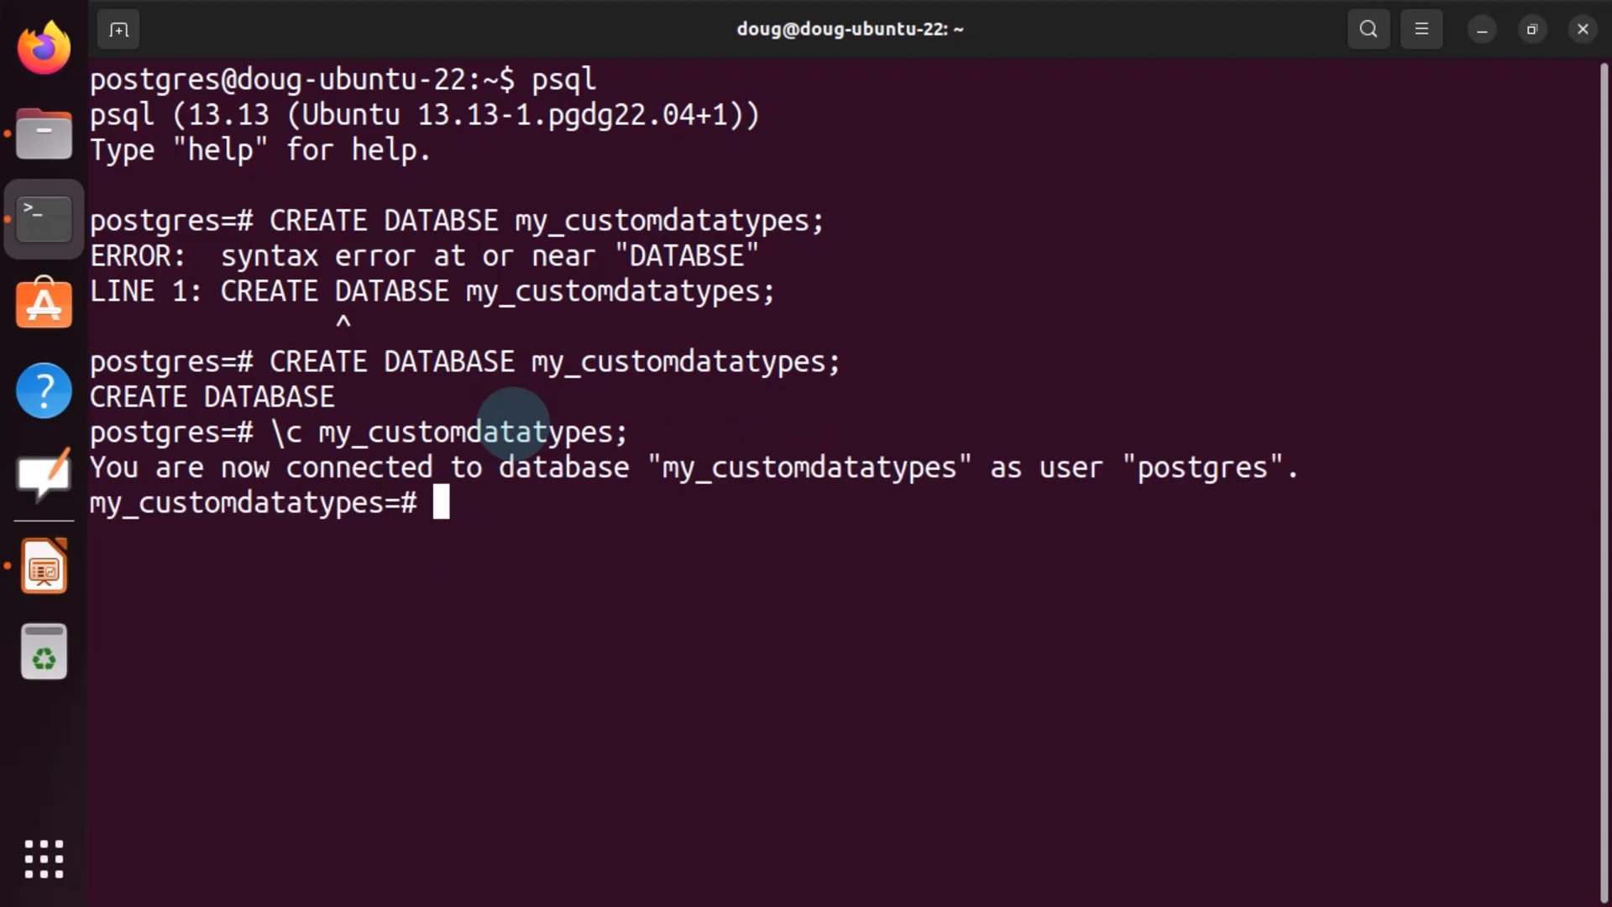
- Run \dt, then execute the pasted CREATE DOMAIN phone_number and CREATE TABLE contacts statements
text(\dt)
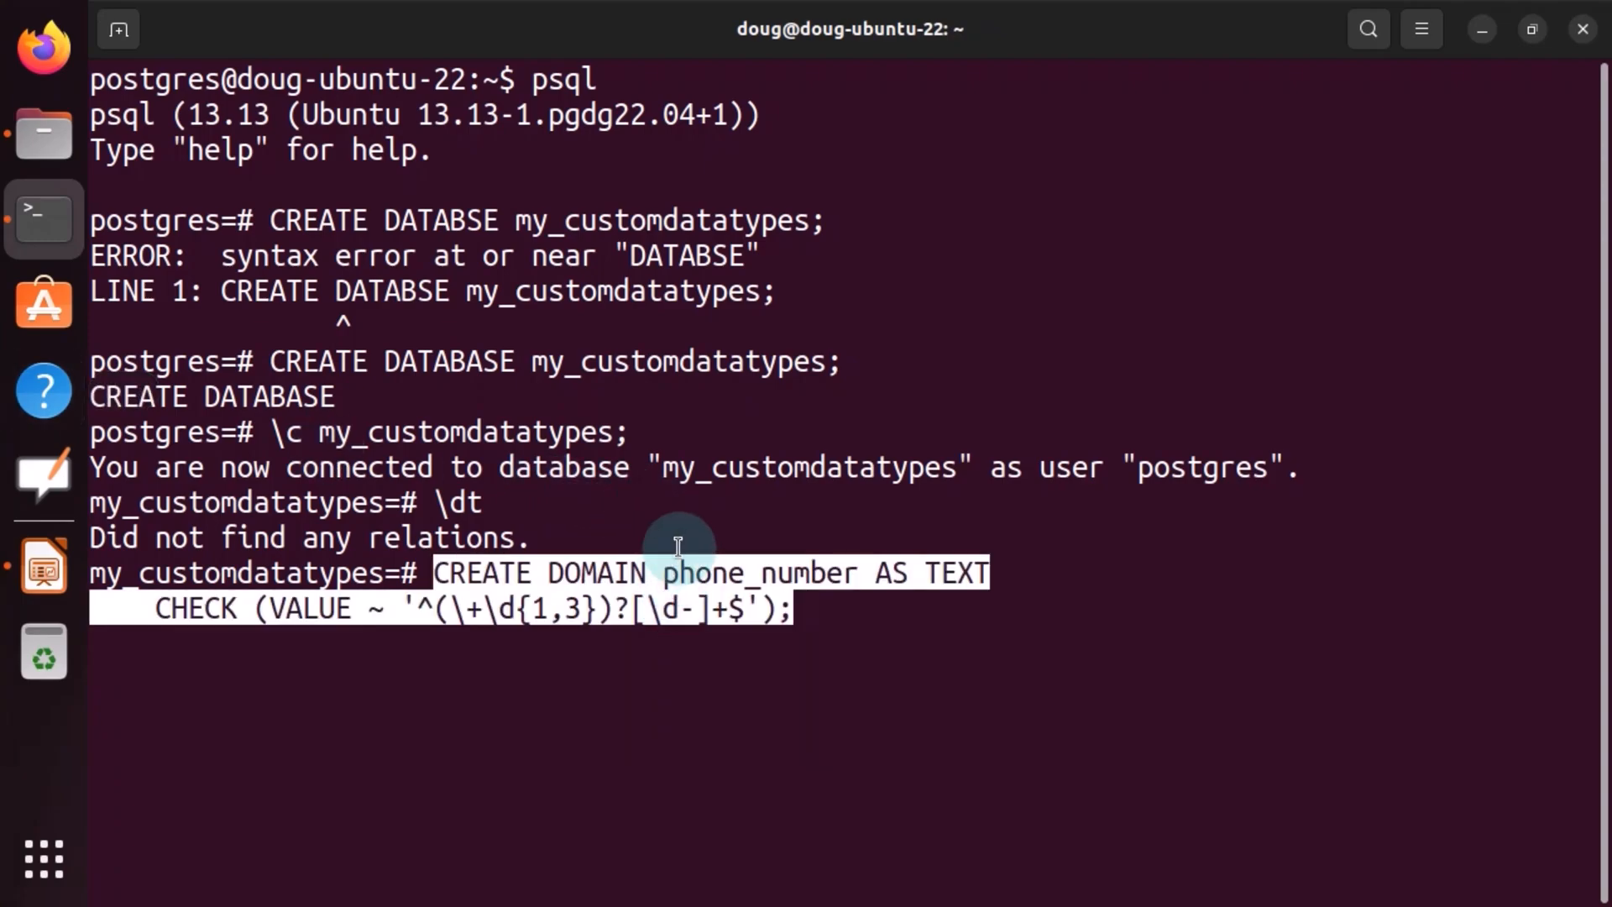
key(Return)
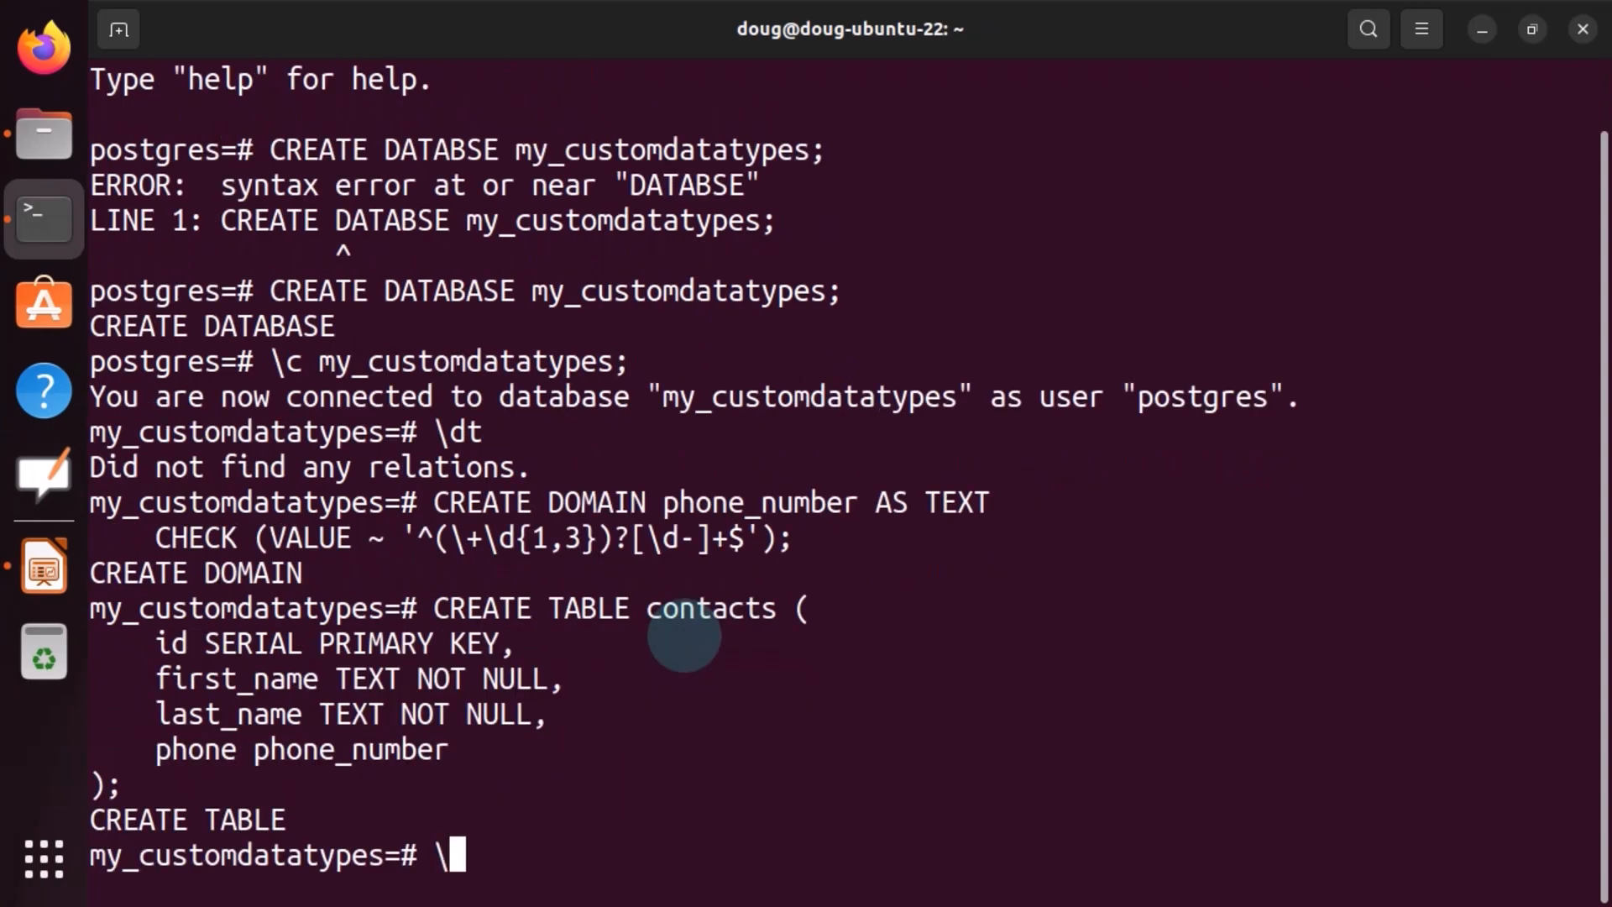
- List tables with \dt, paste the three-row INSERT into contacts, and query with SELECT *
text(\dt)
text(\d contacts)
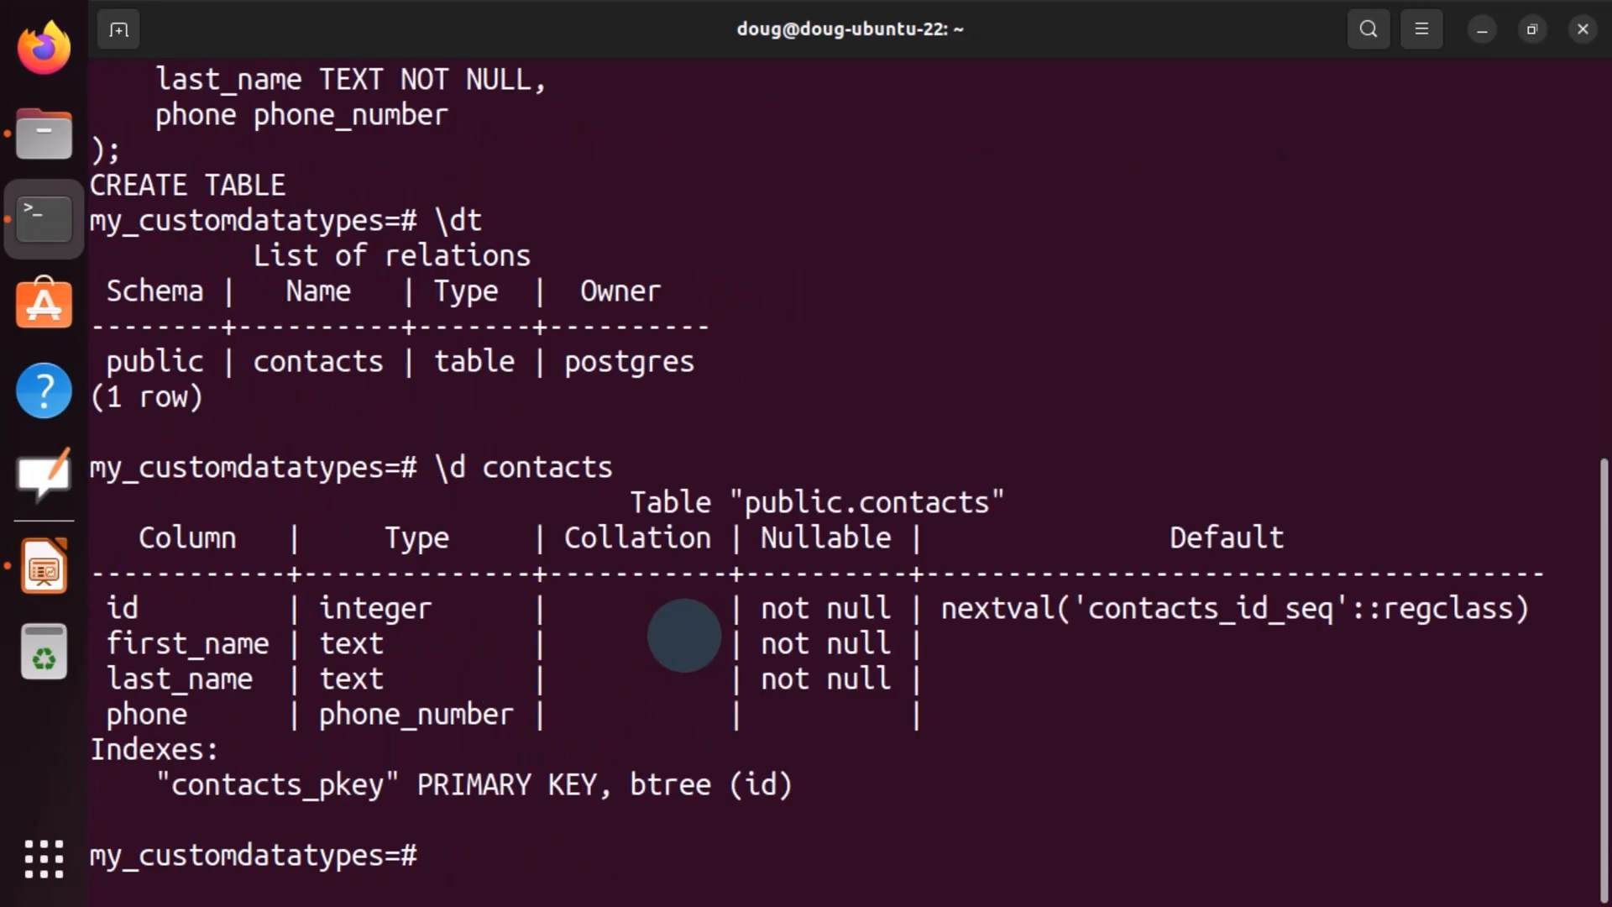
double_click(416, 714)
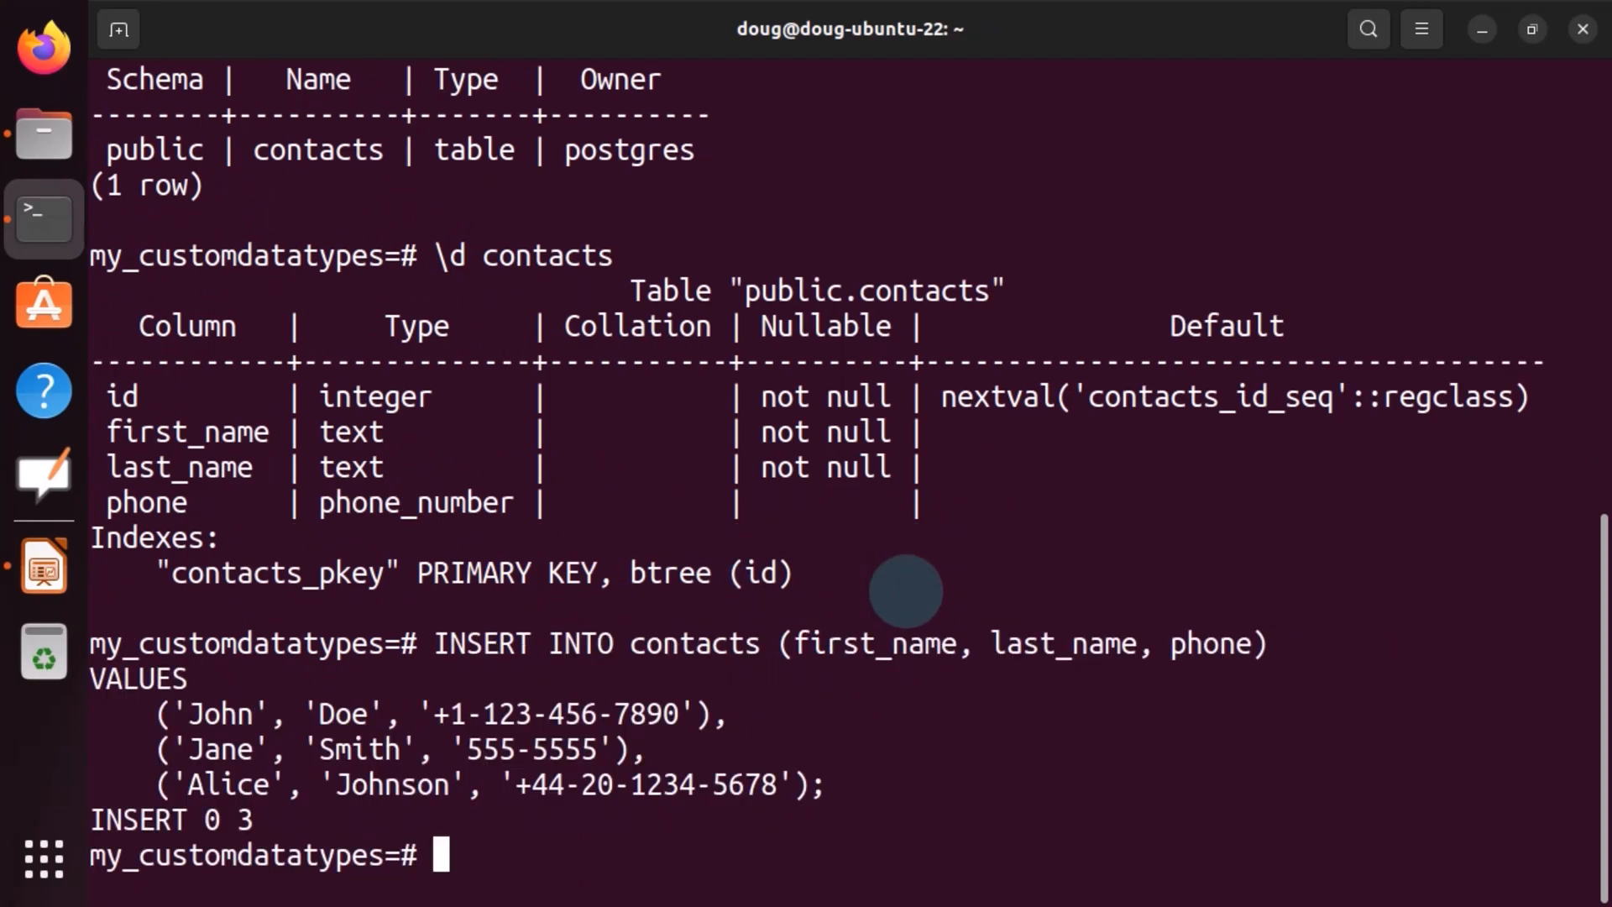
text(SELECT * from contacts;)
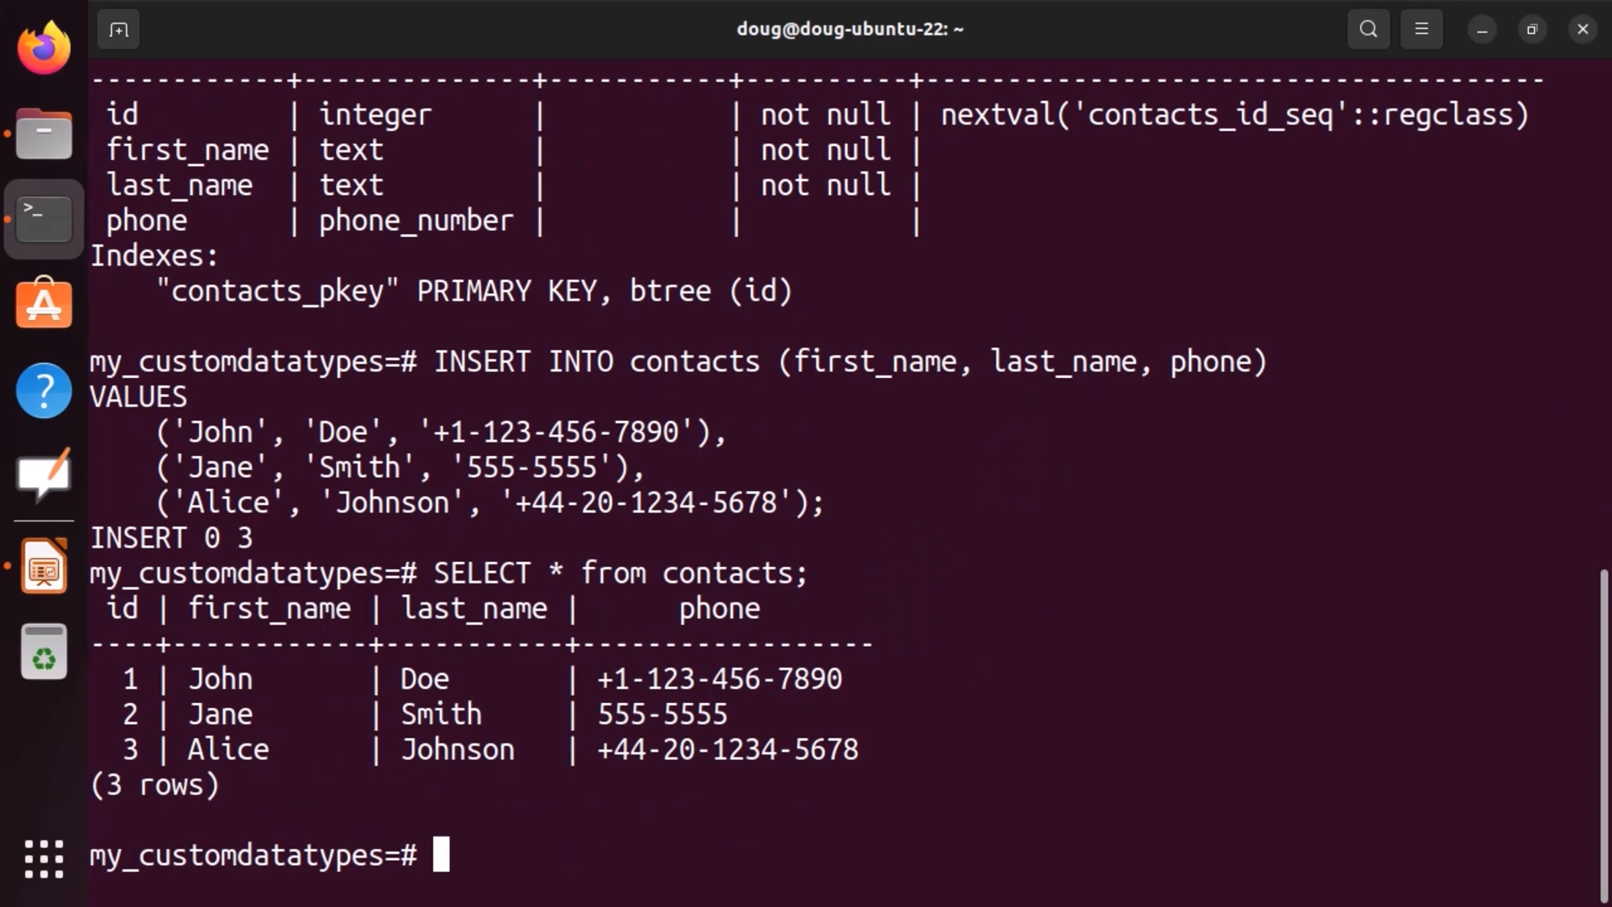
mouse_move(560, 759)
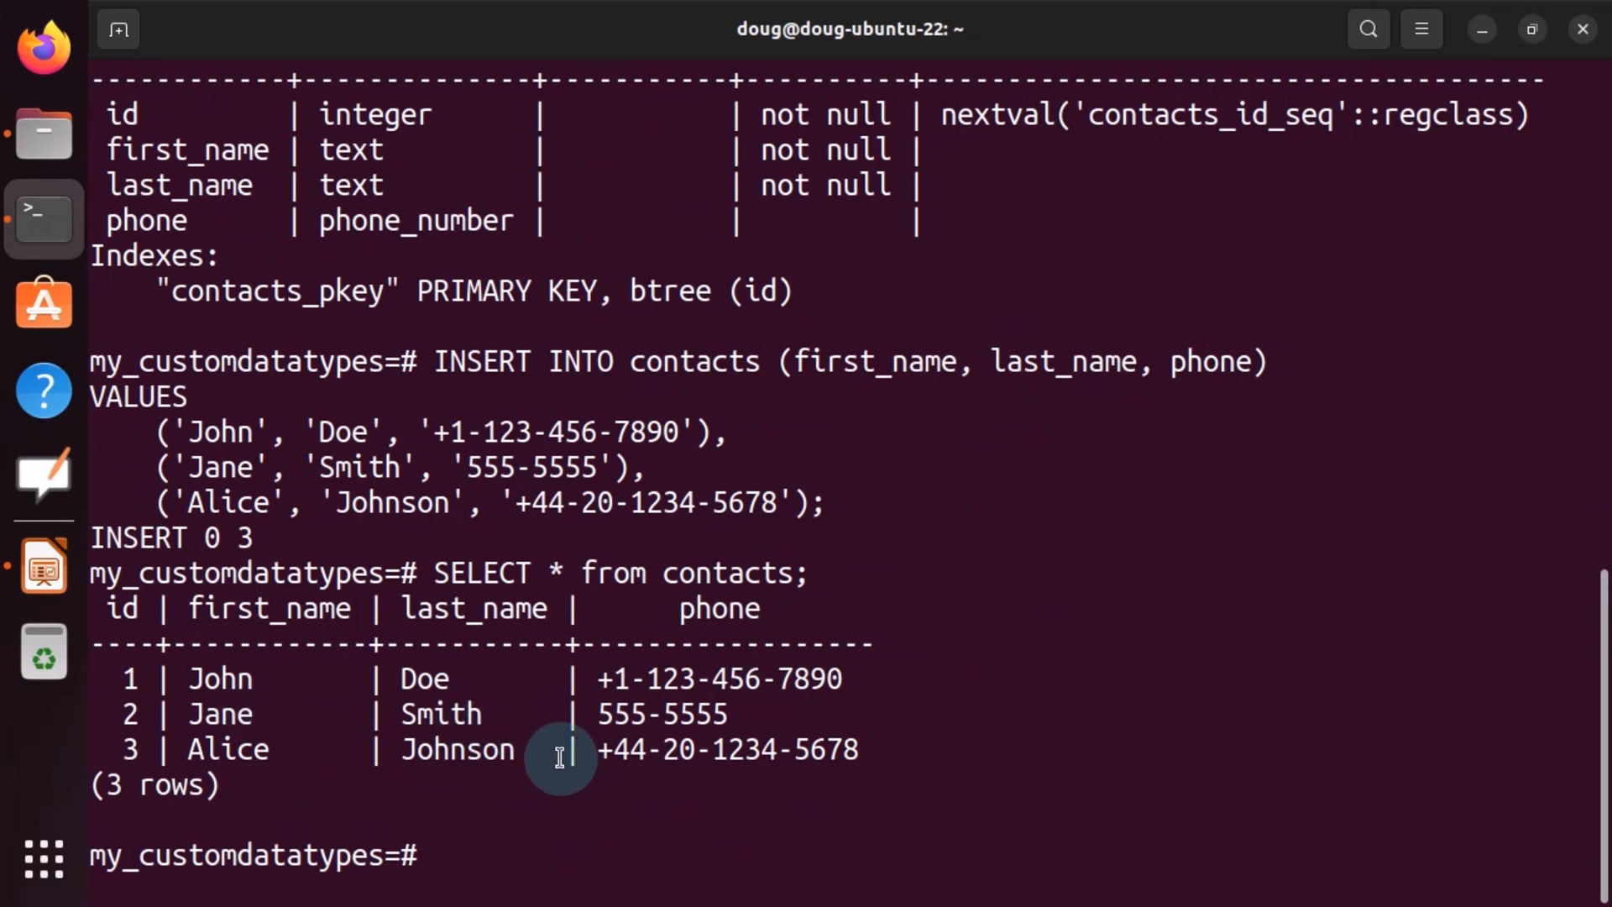
mouse_move(650, 596)
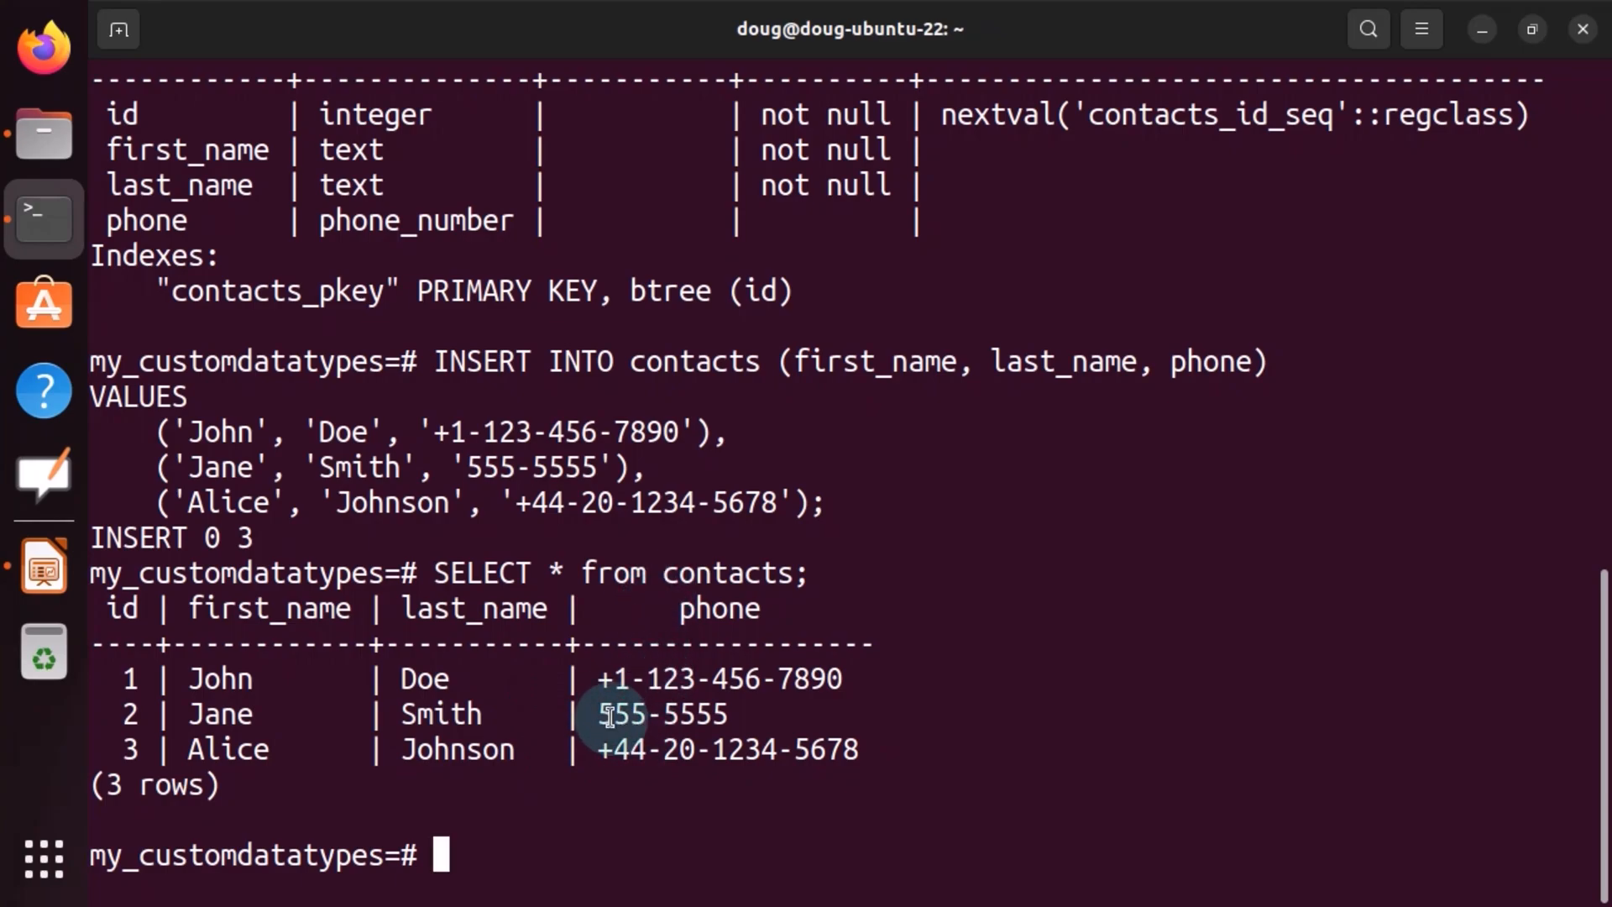
right_click(608, 716)
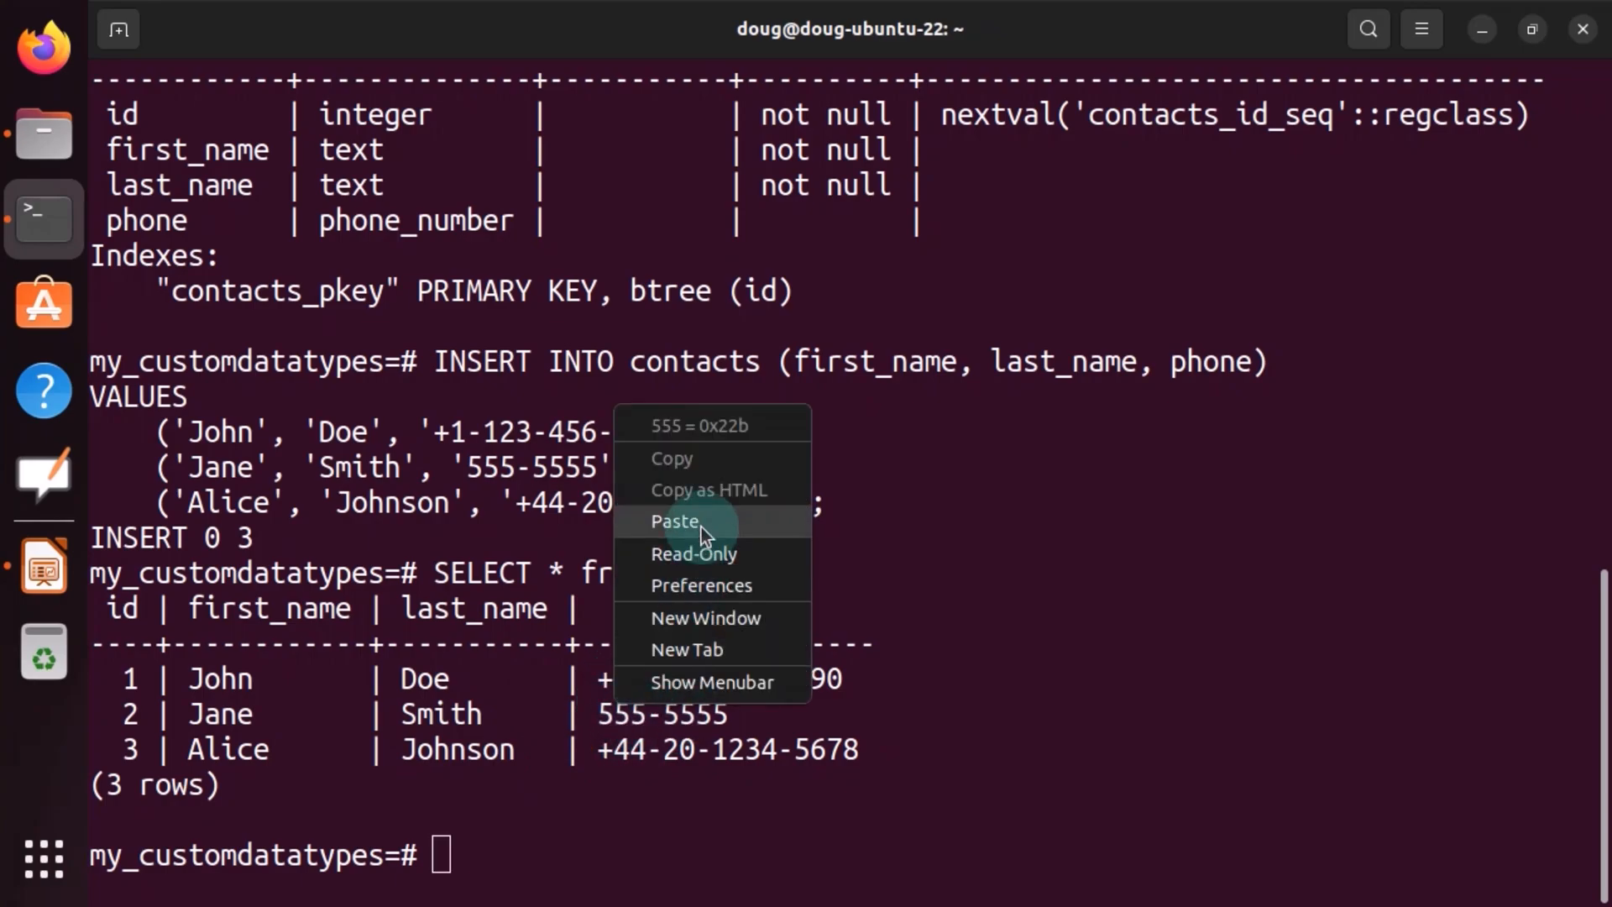
click(675, 522)
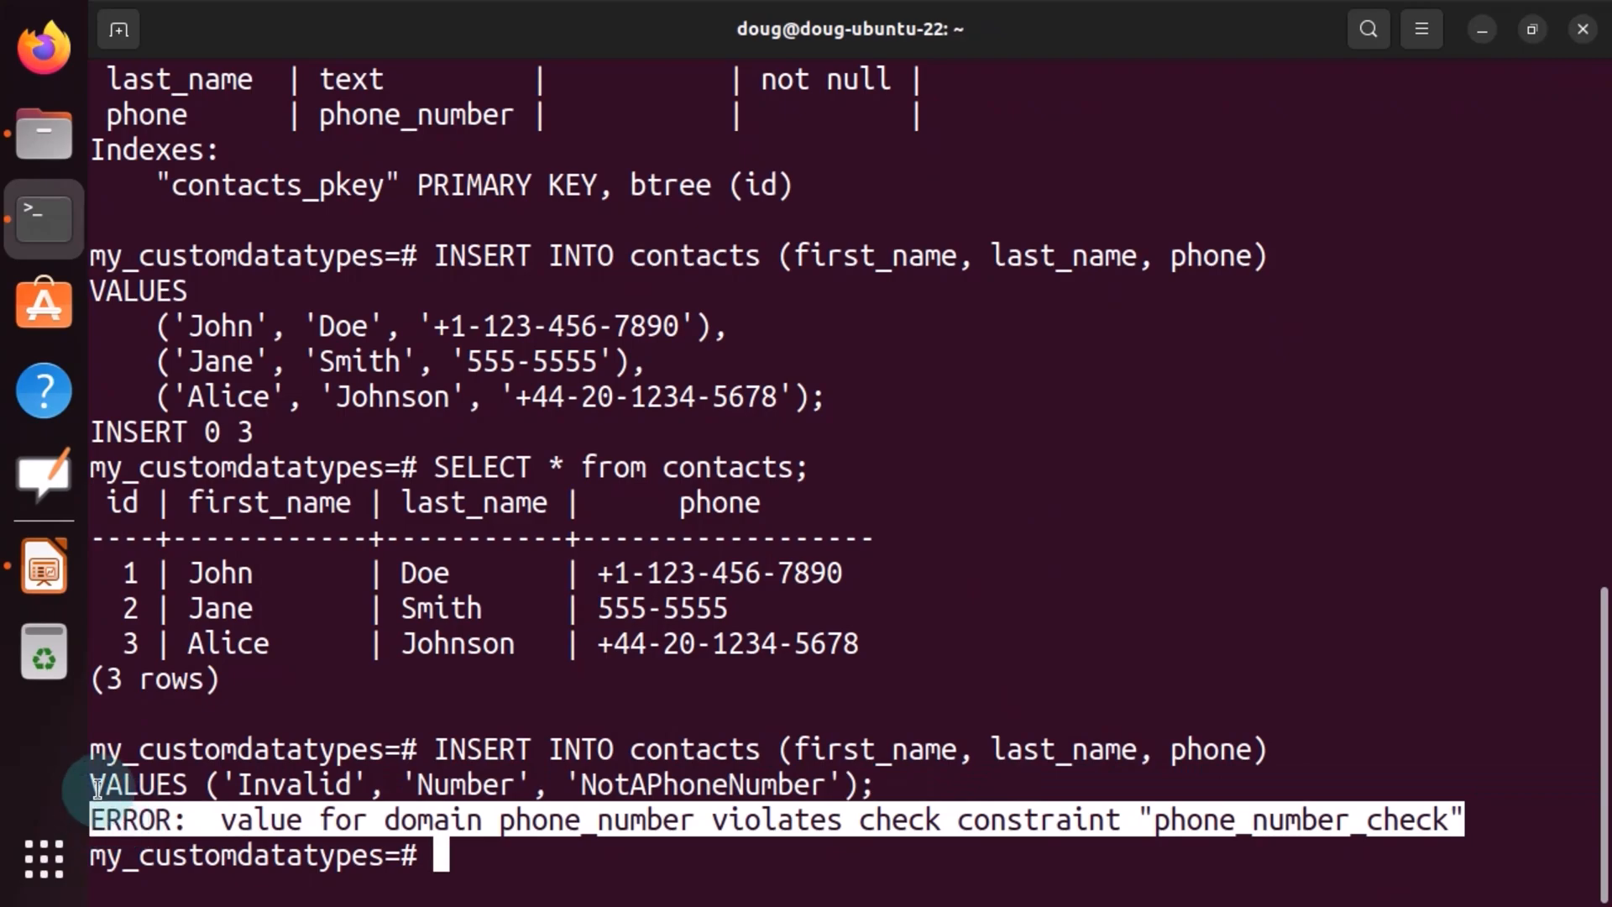
mouse_move(42, 861)
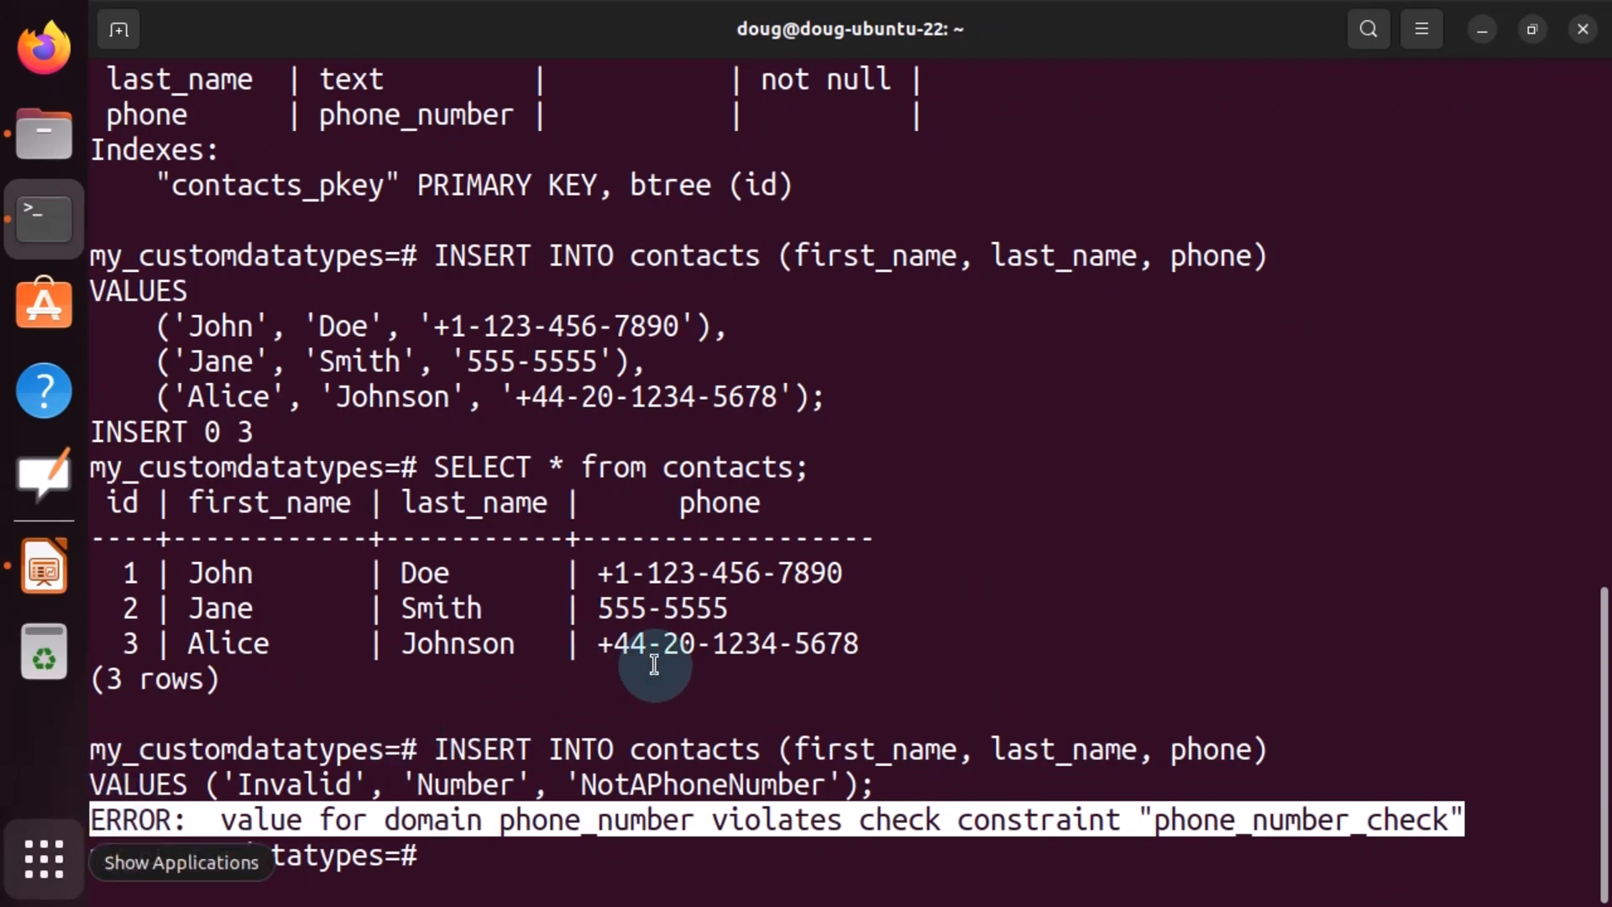
right_click(655, 663)
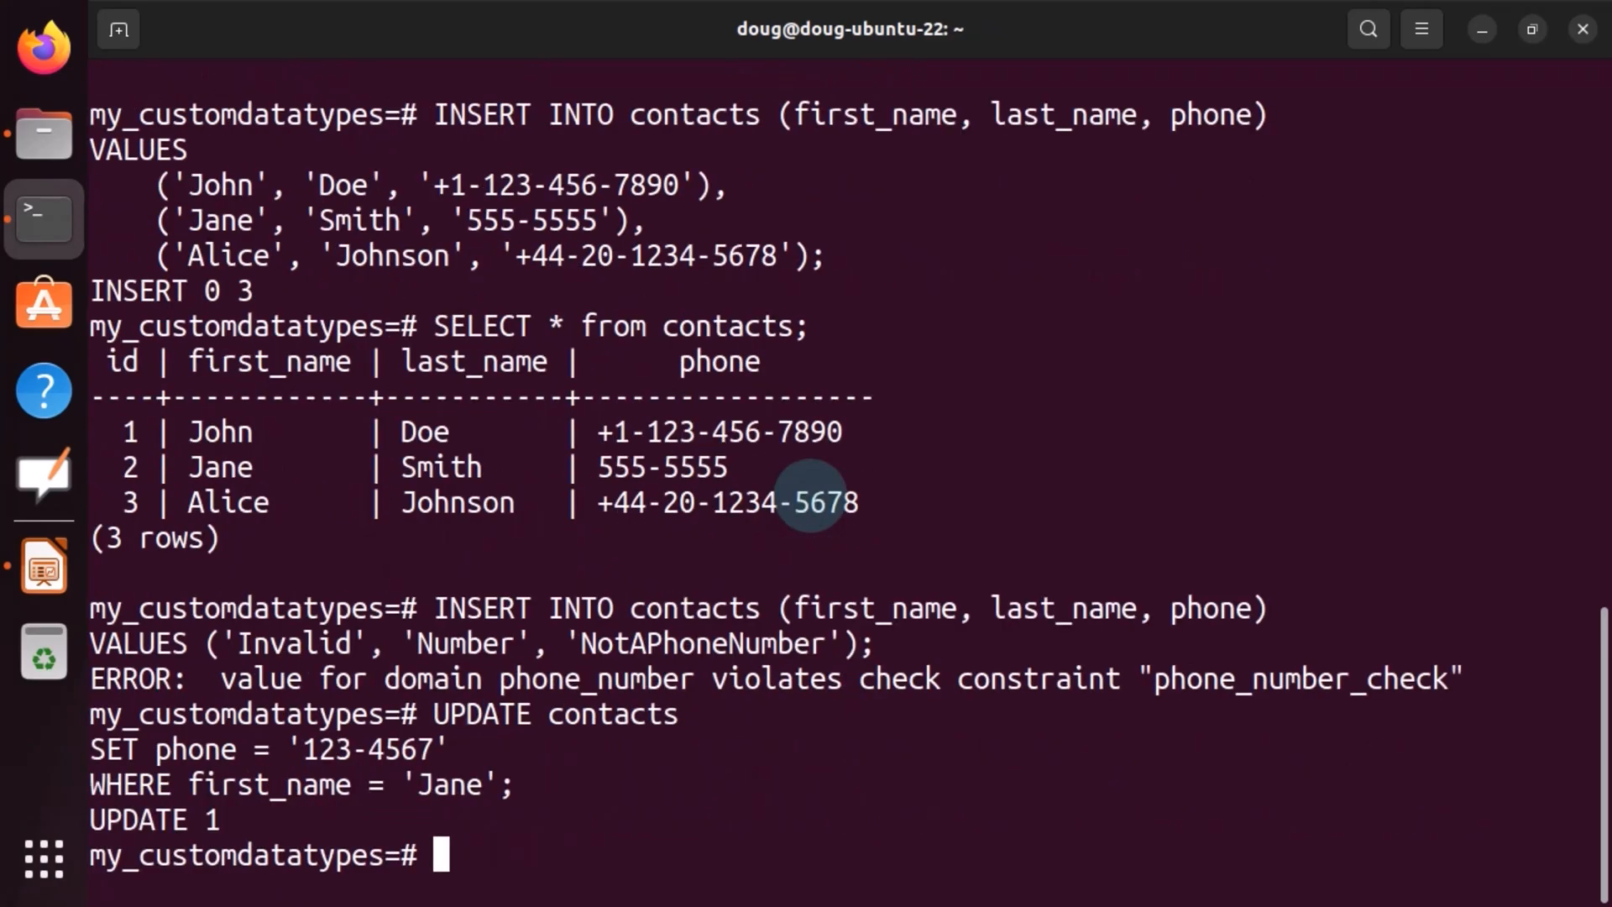
text(SELECT * from contacts;)
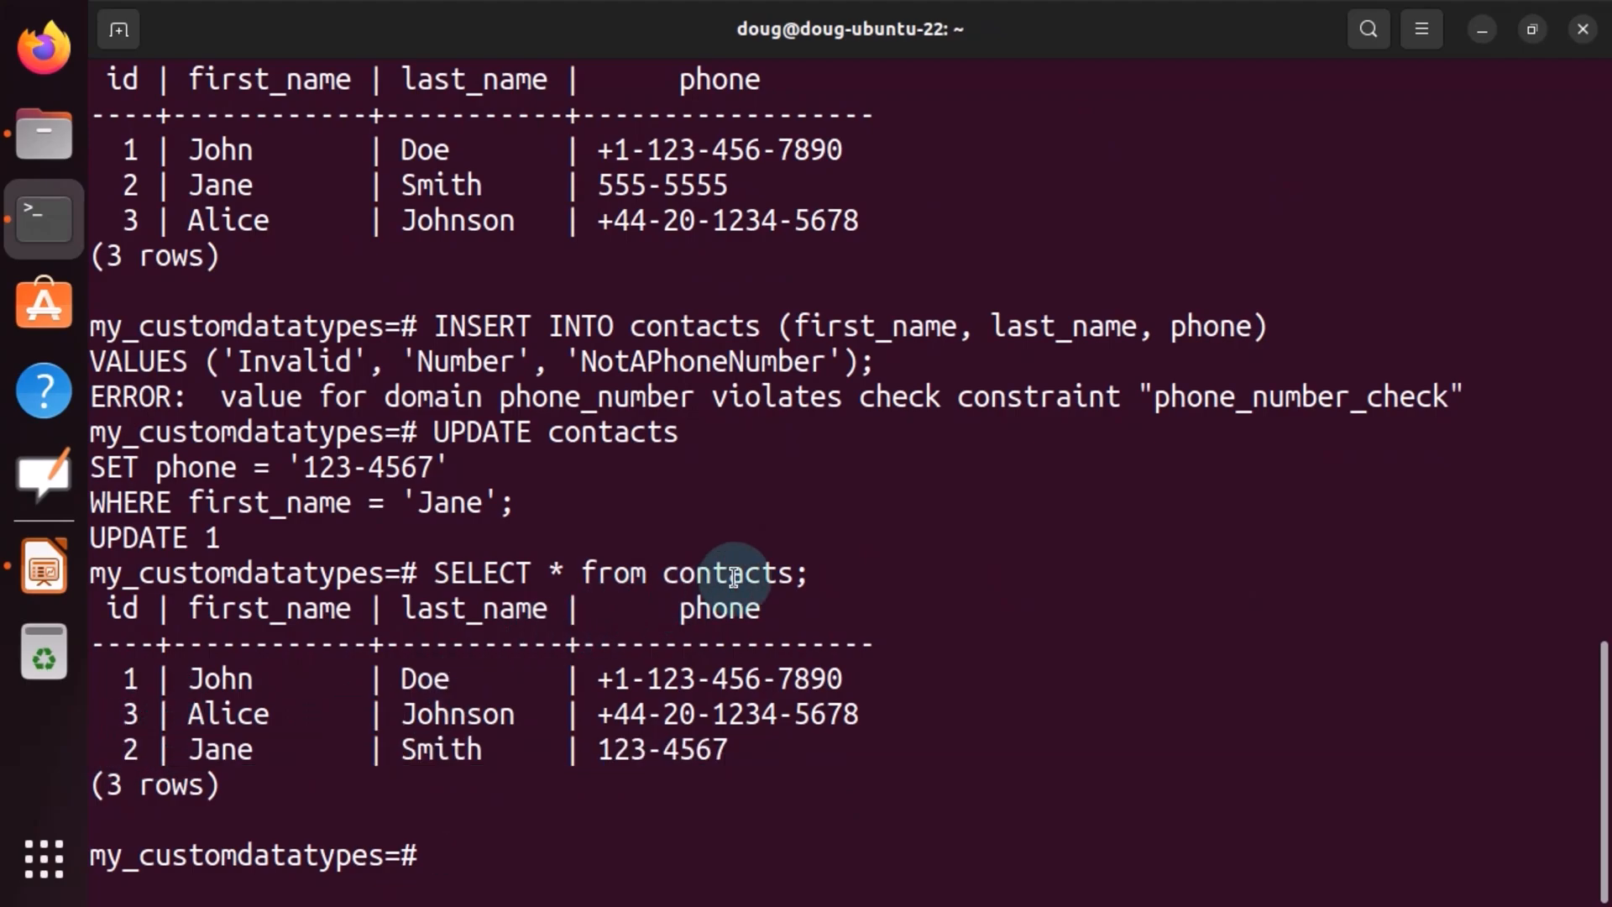
- List the phone_number domain with \dT and the contacts table with \dt
text(\dT)
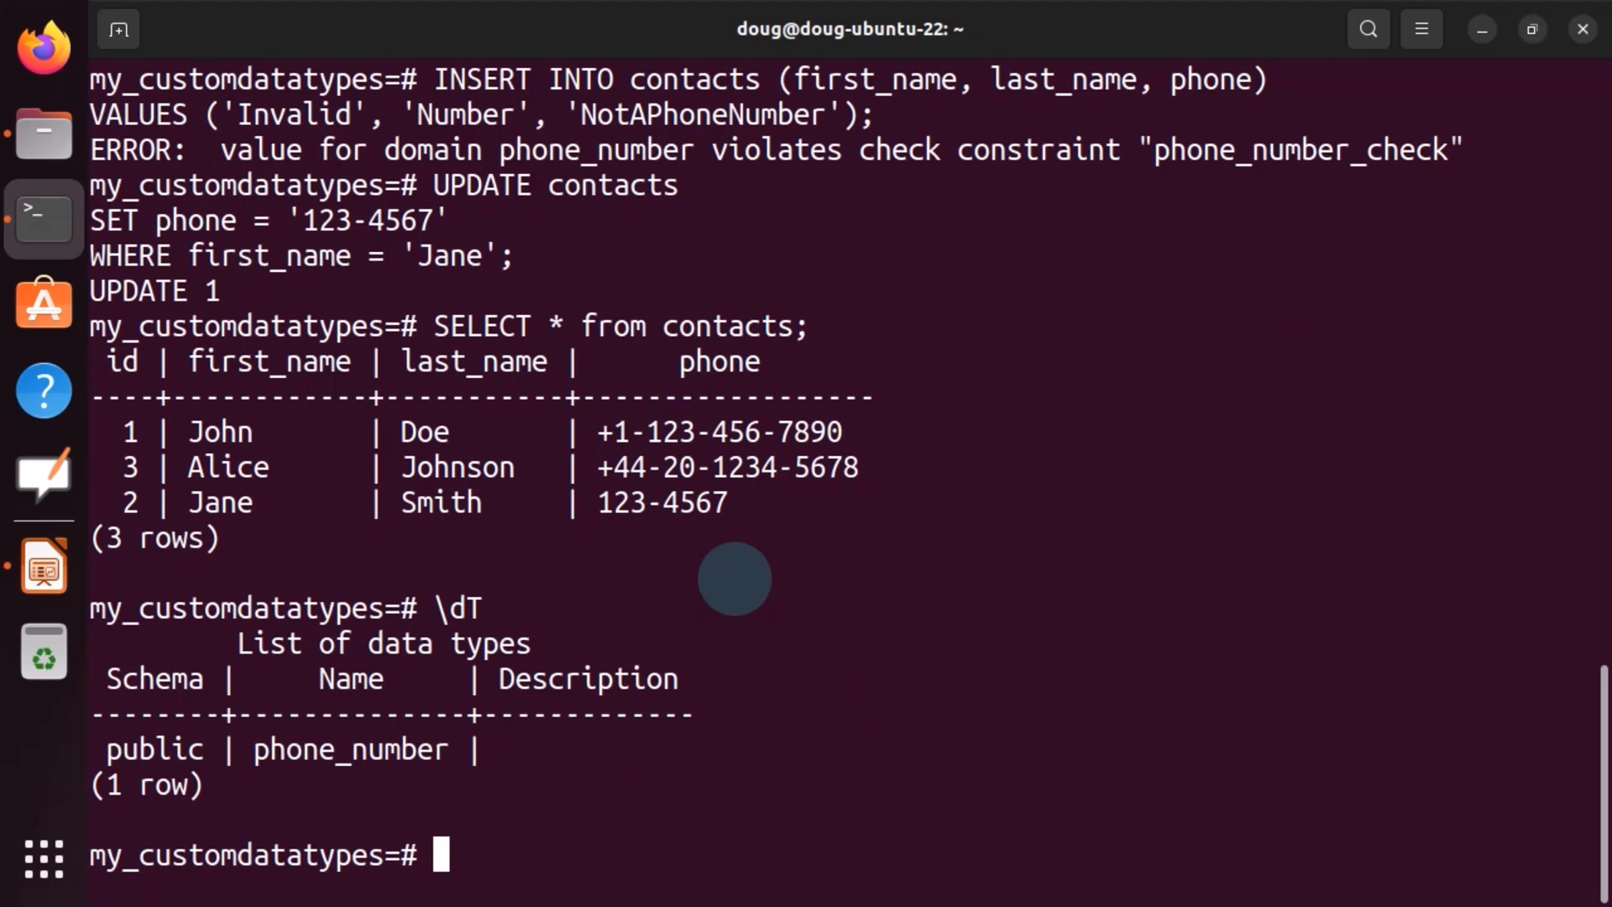
text(\dT)
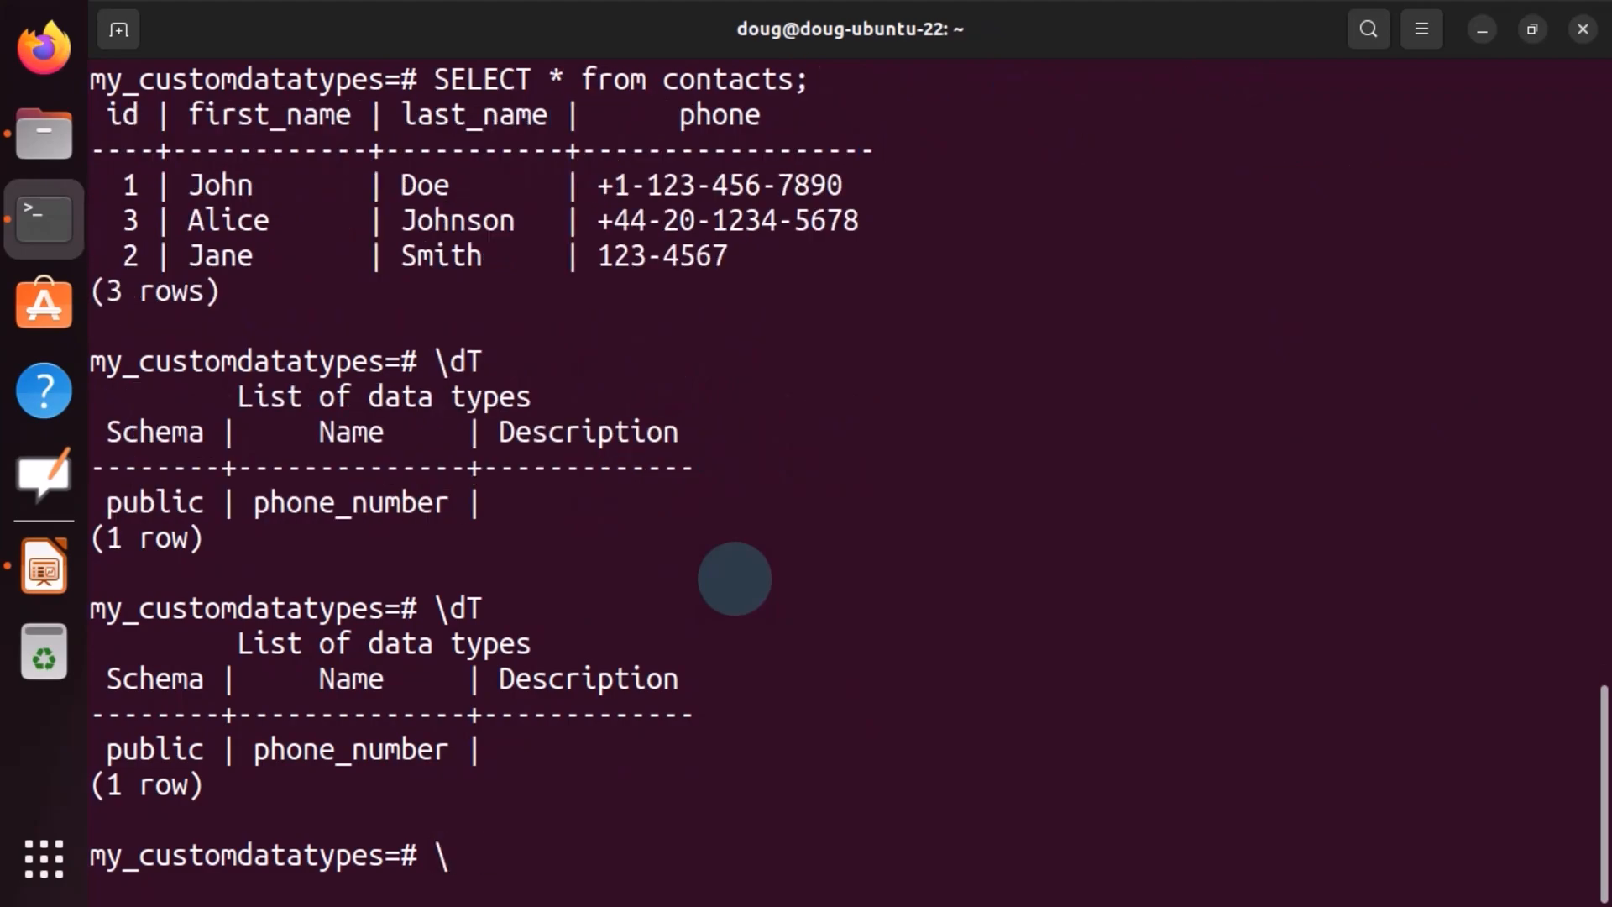
text(\dt)
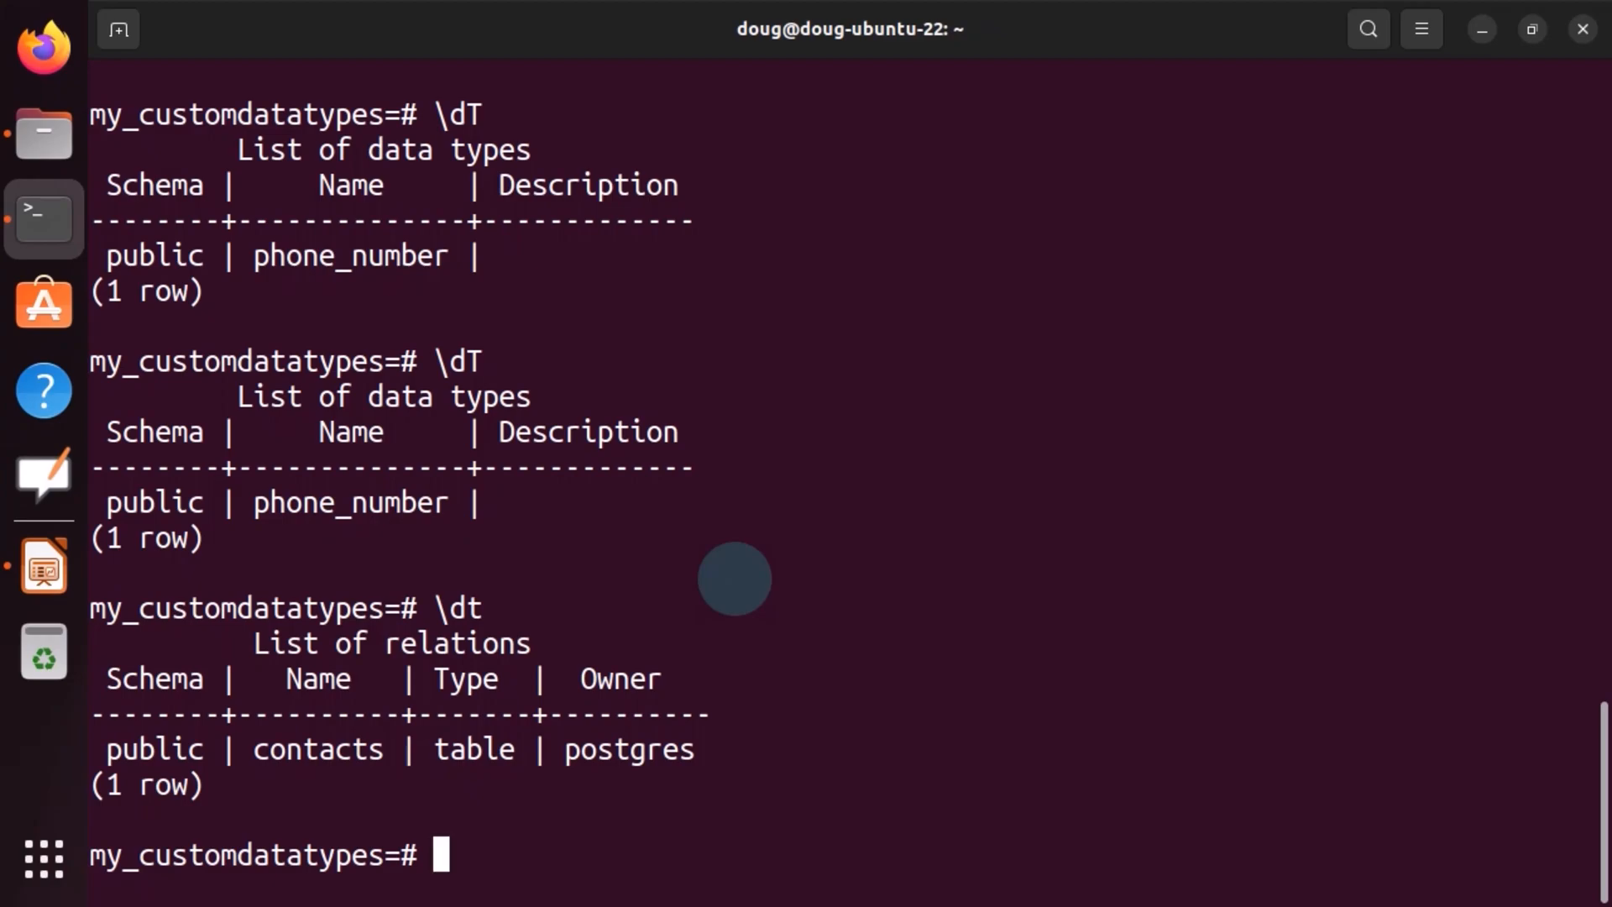
- Run DROP DOMAIN phone_number; which fails, then retype it adding CASCADE
text(DROP)
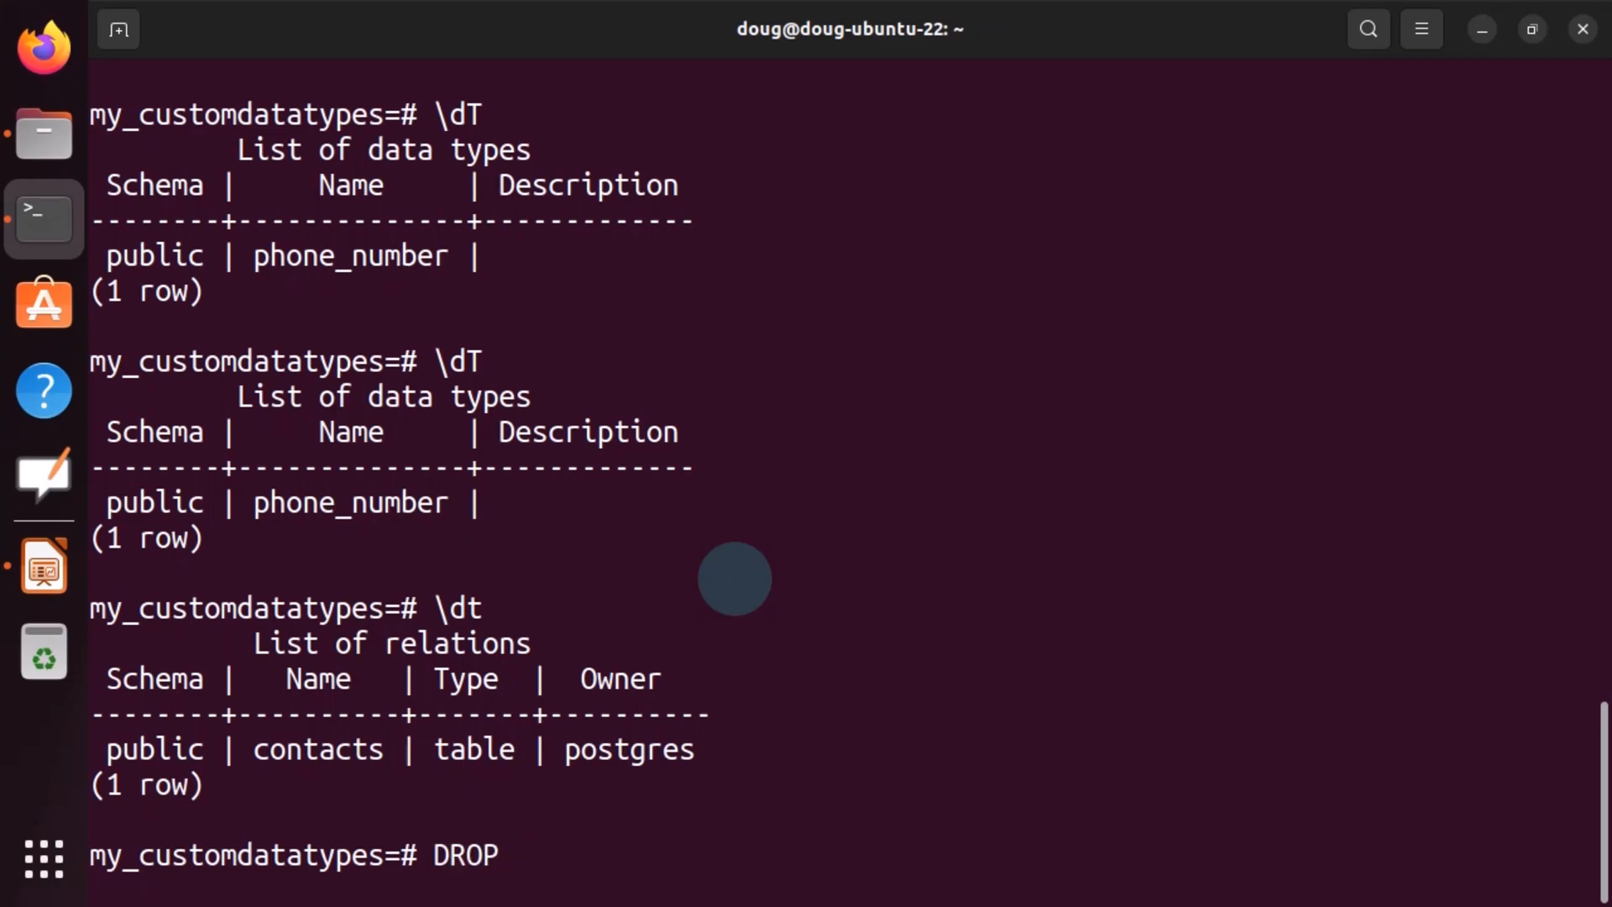
text(DOMIN)
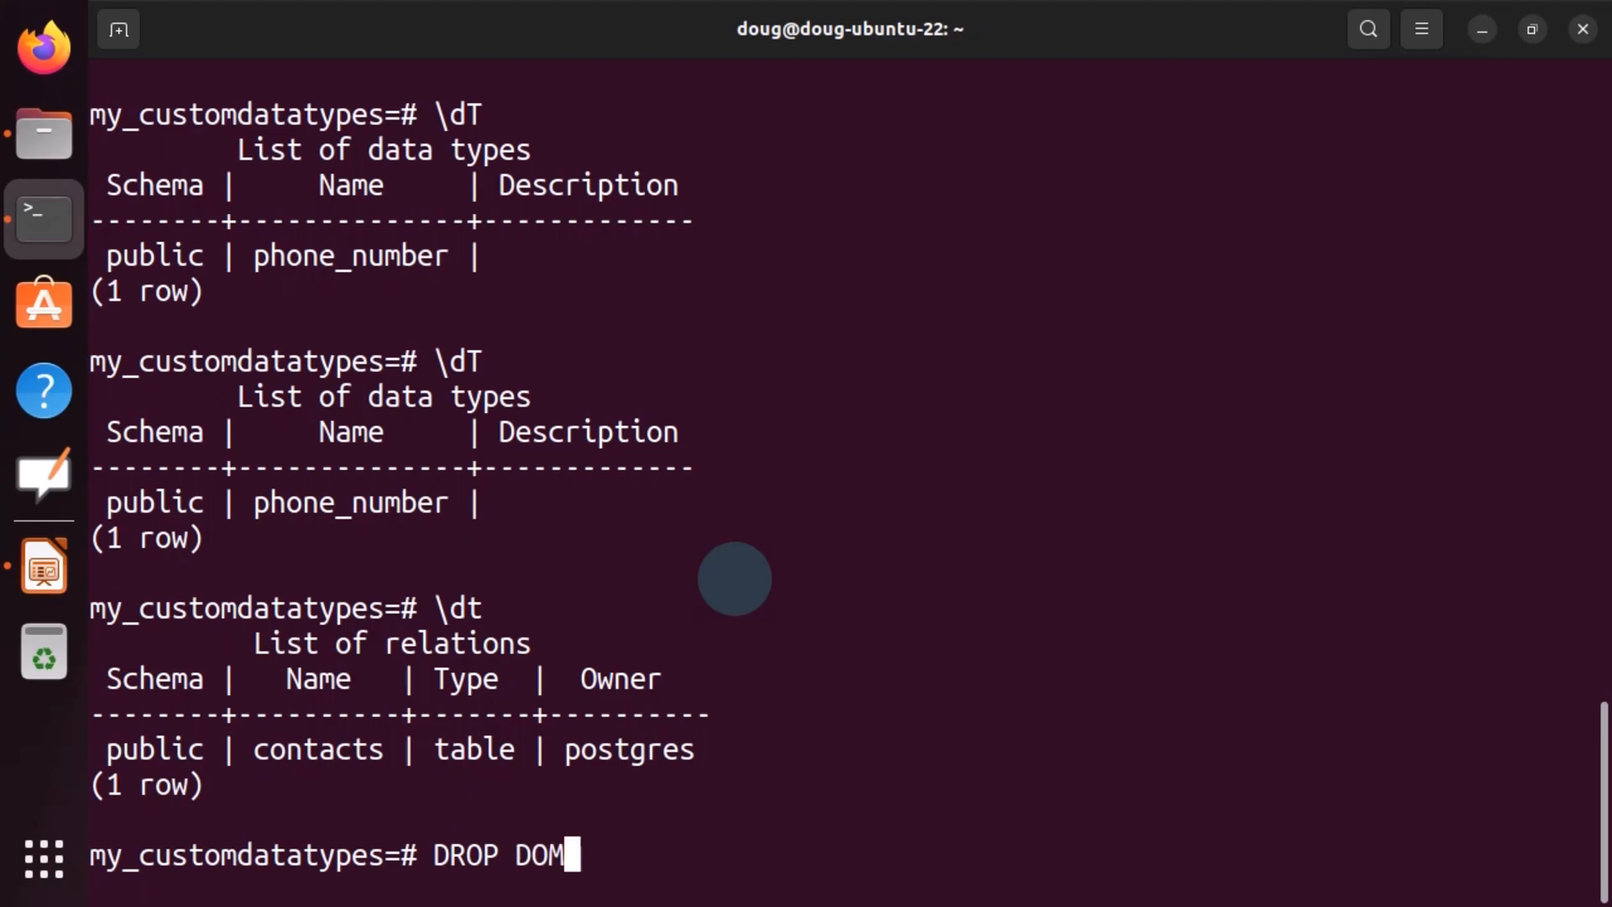
text(AIN phone_number;)
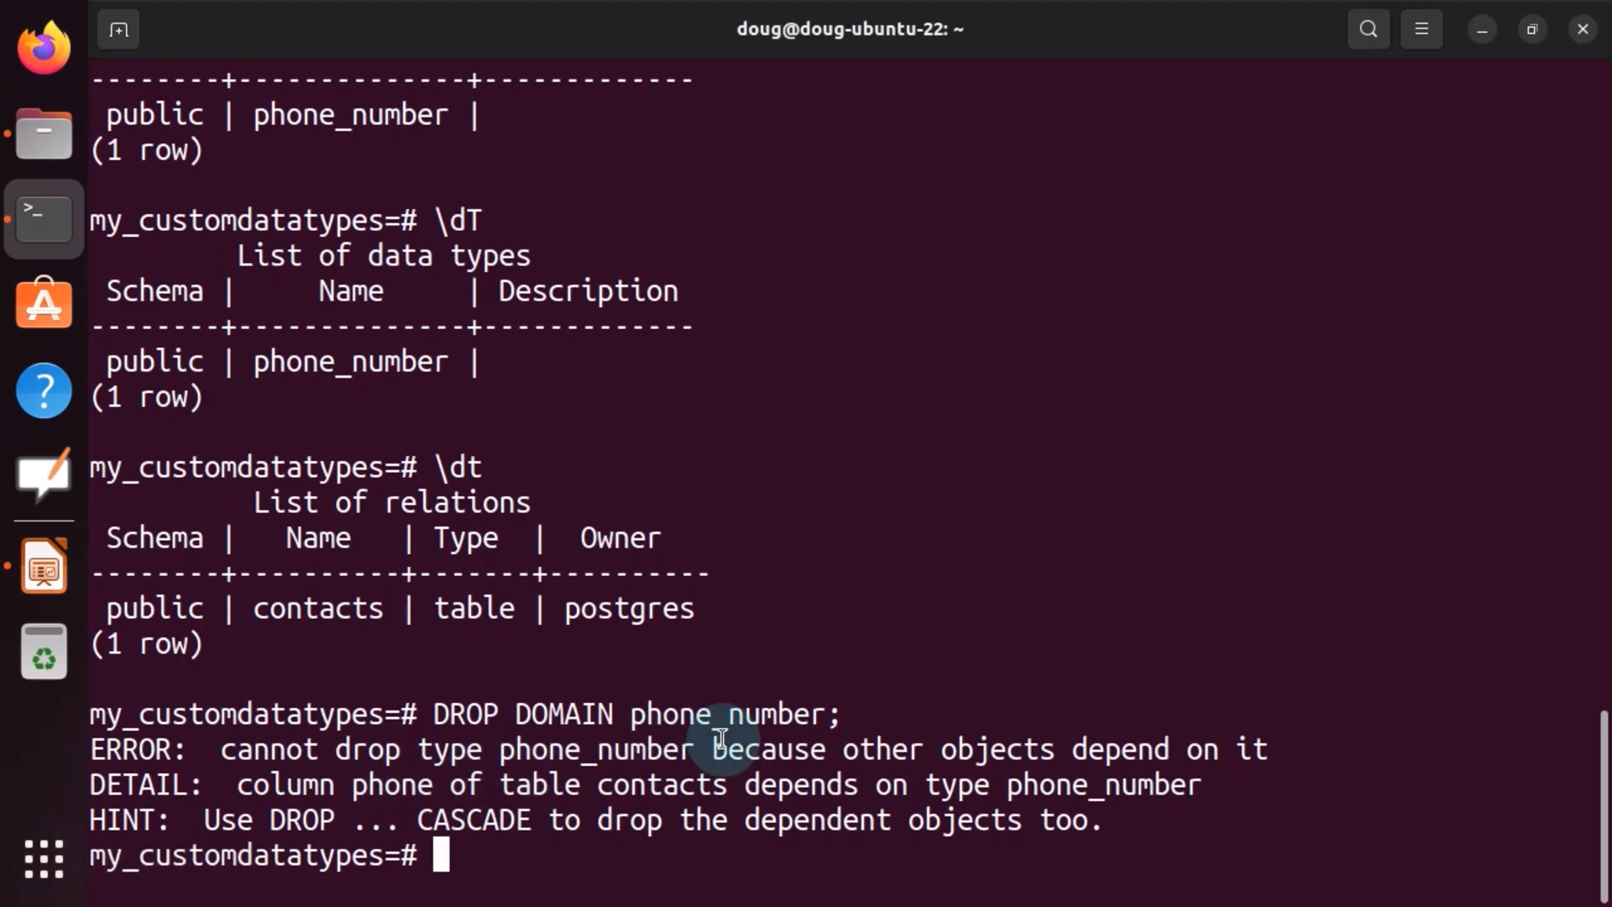
text(DROP DOMAIN phone_number;)
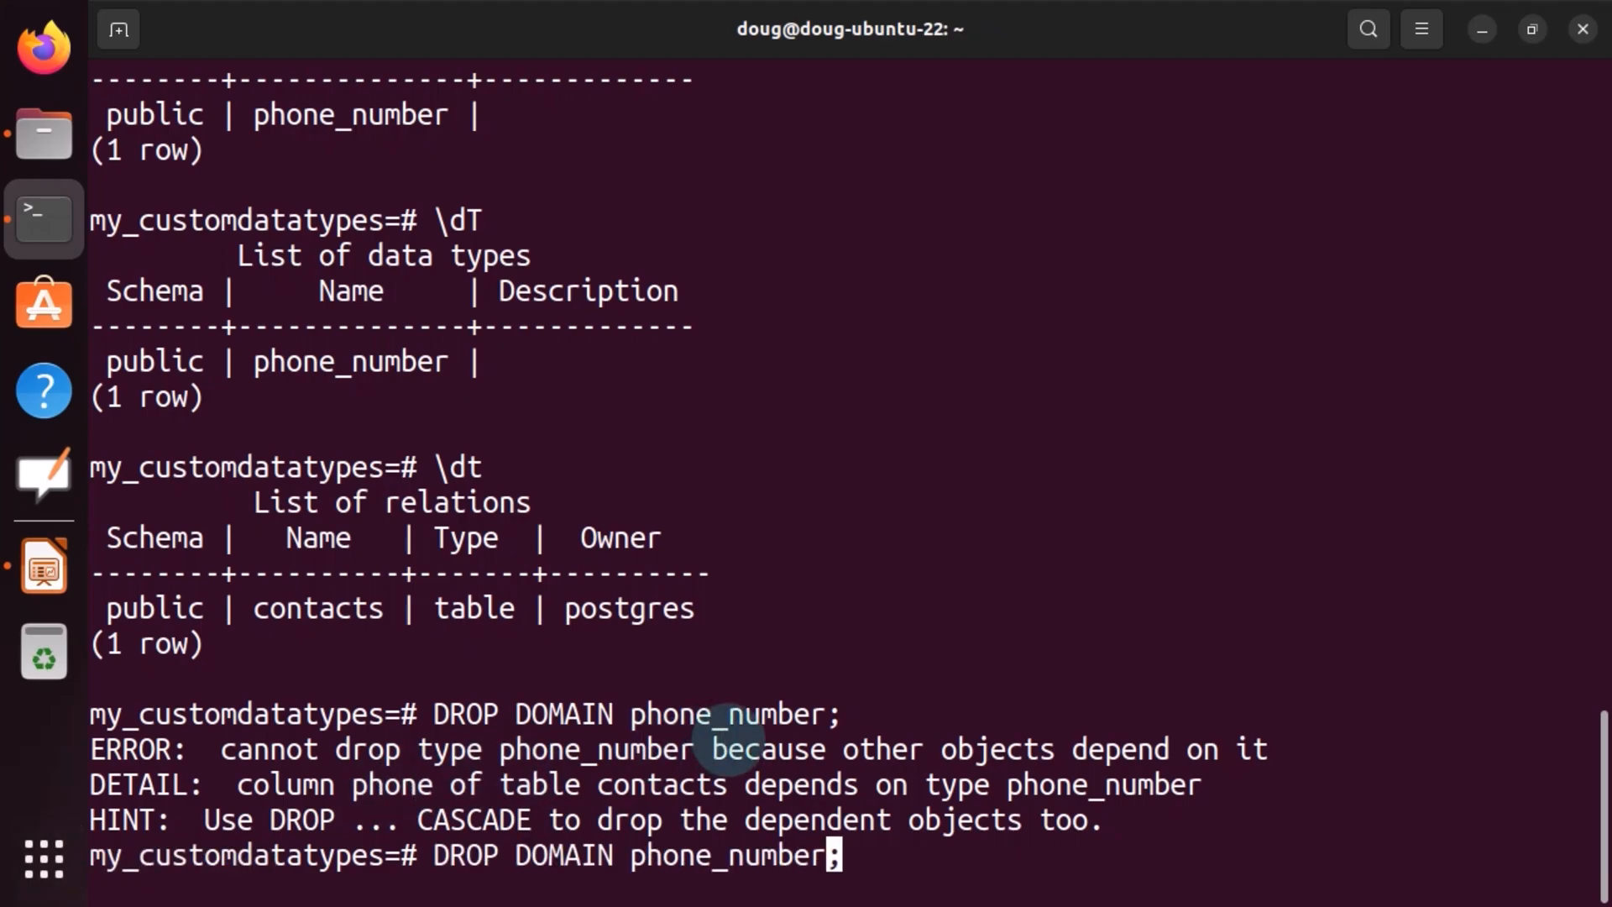
text(CASCADE)
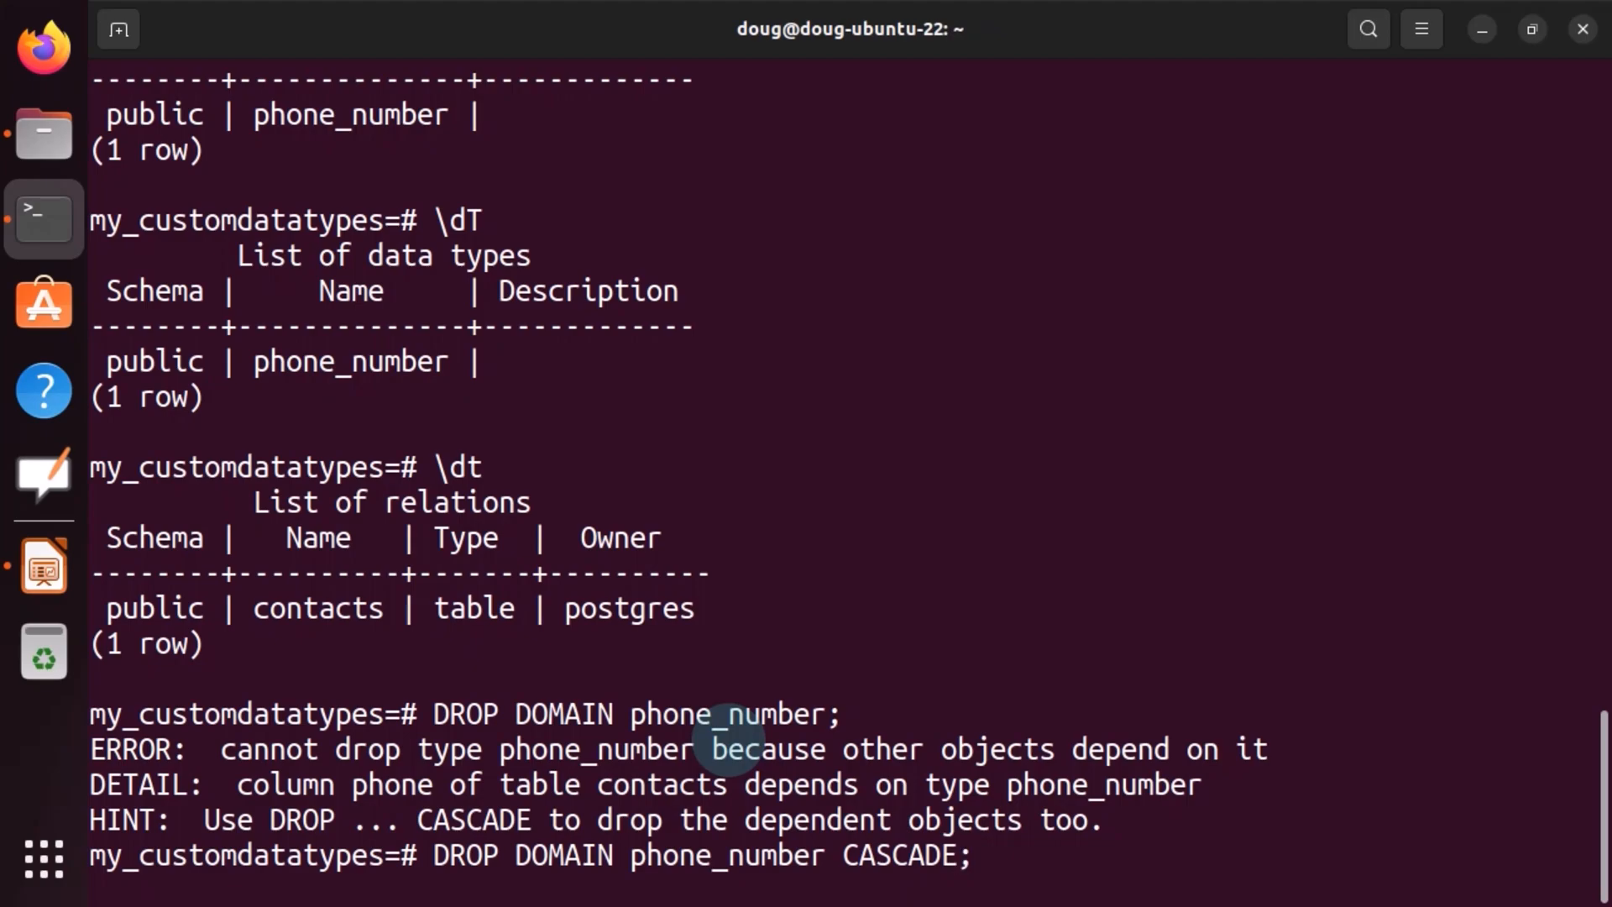
- Execute DROP DOMAIN phone_number CASCADE and inspect the contacts table with \d contacts
key(Return)
text(\dt)
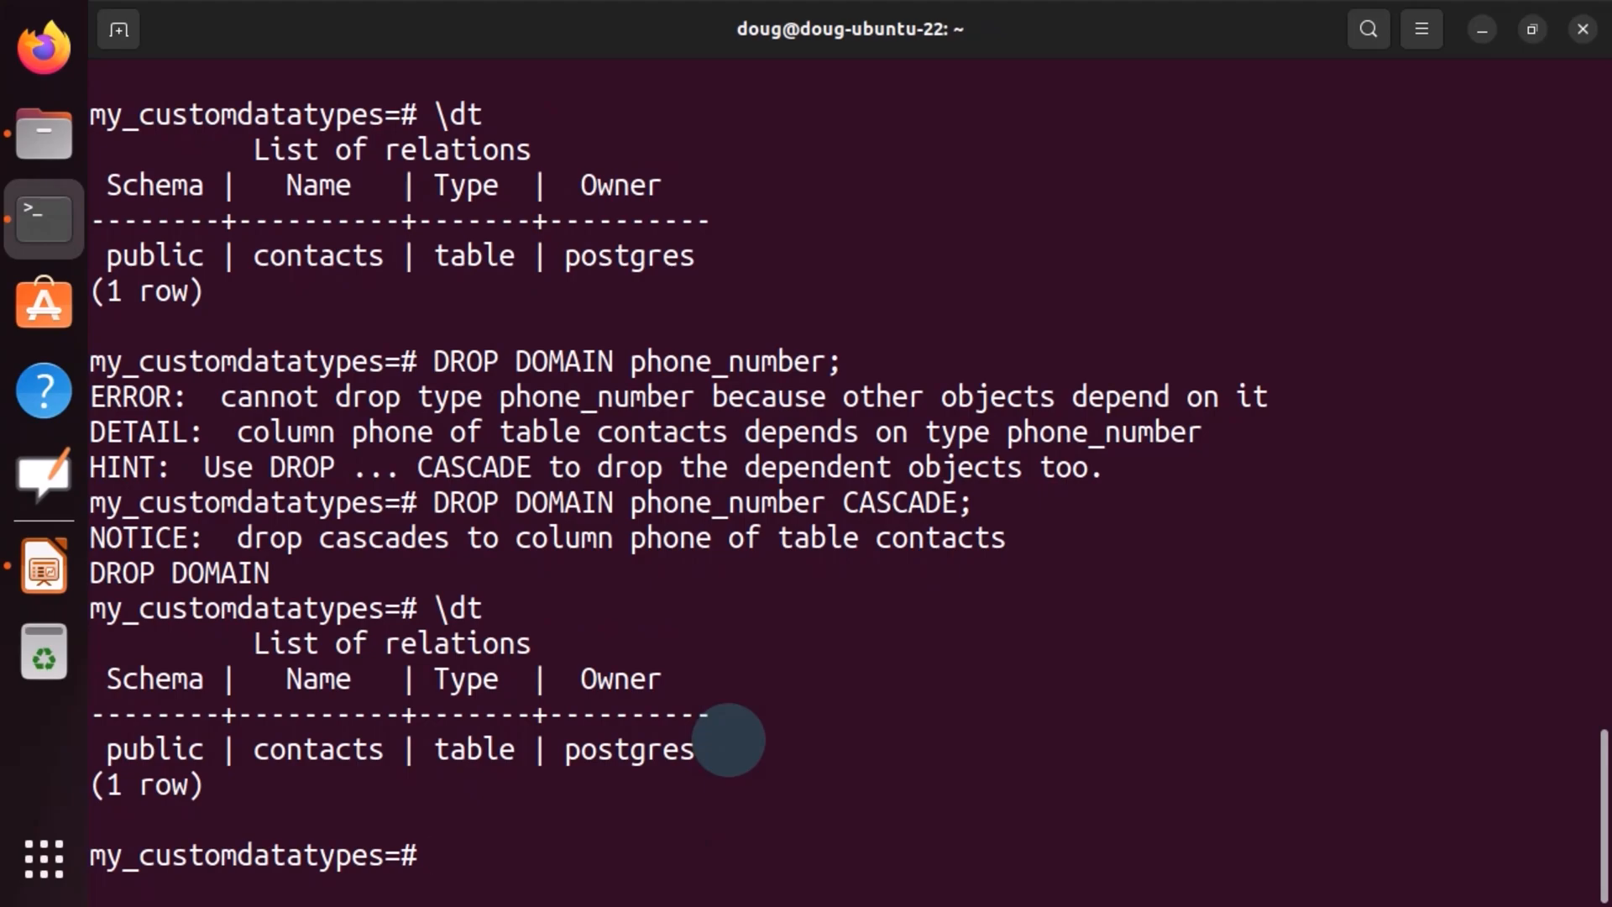
text(\dT)
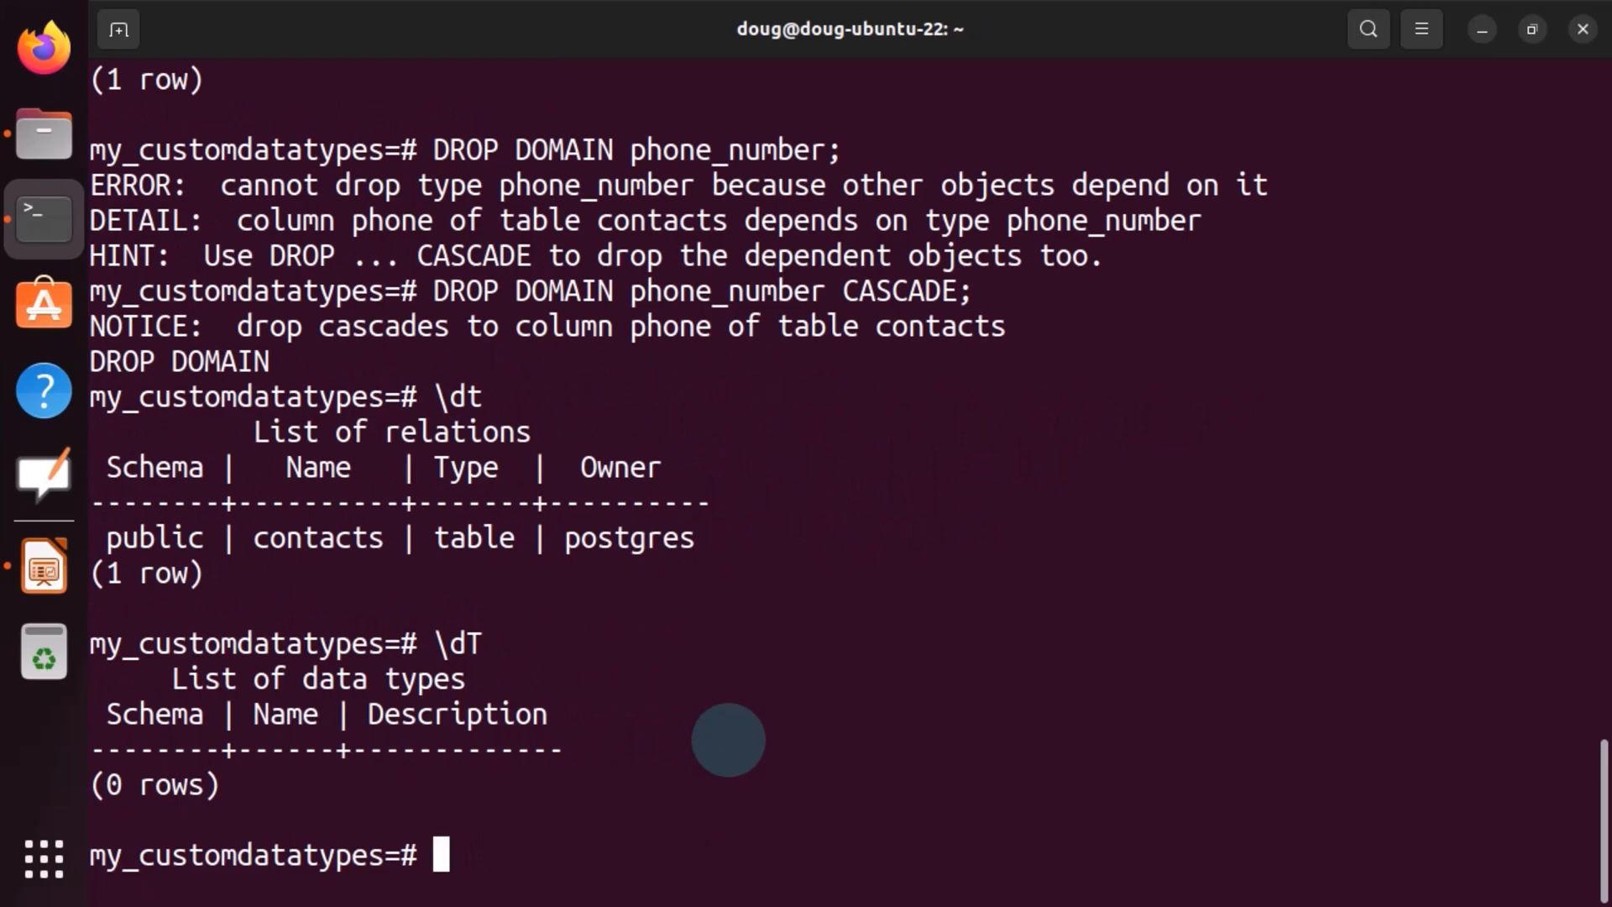
text(\d)
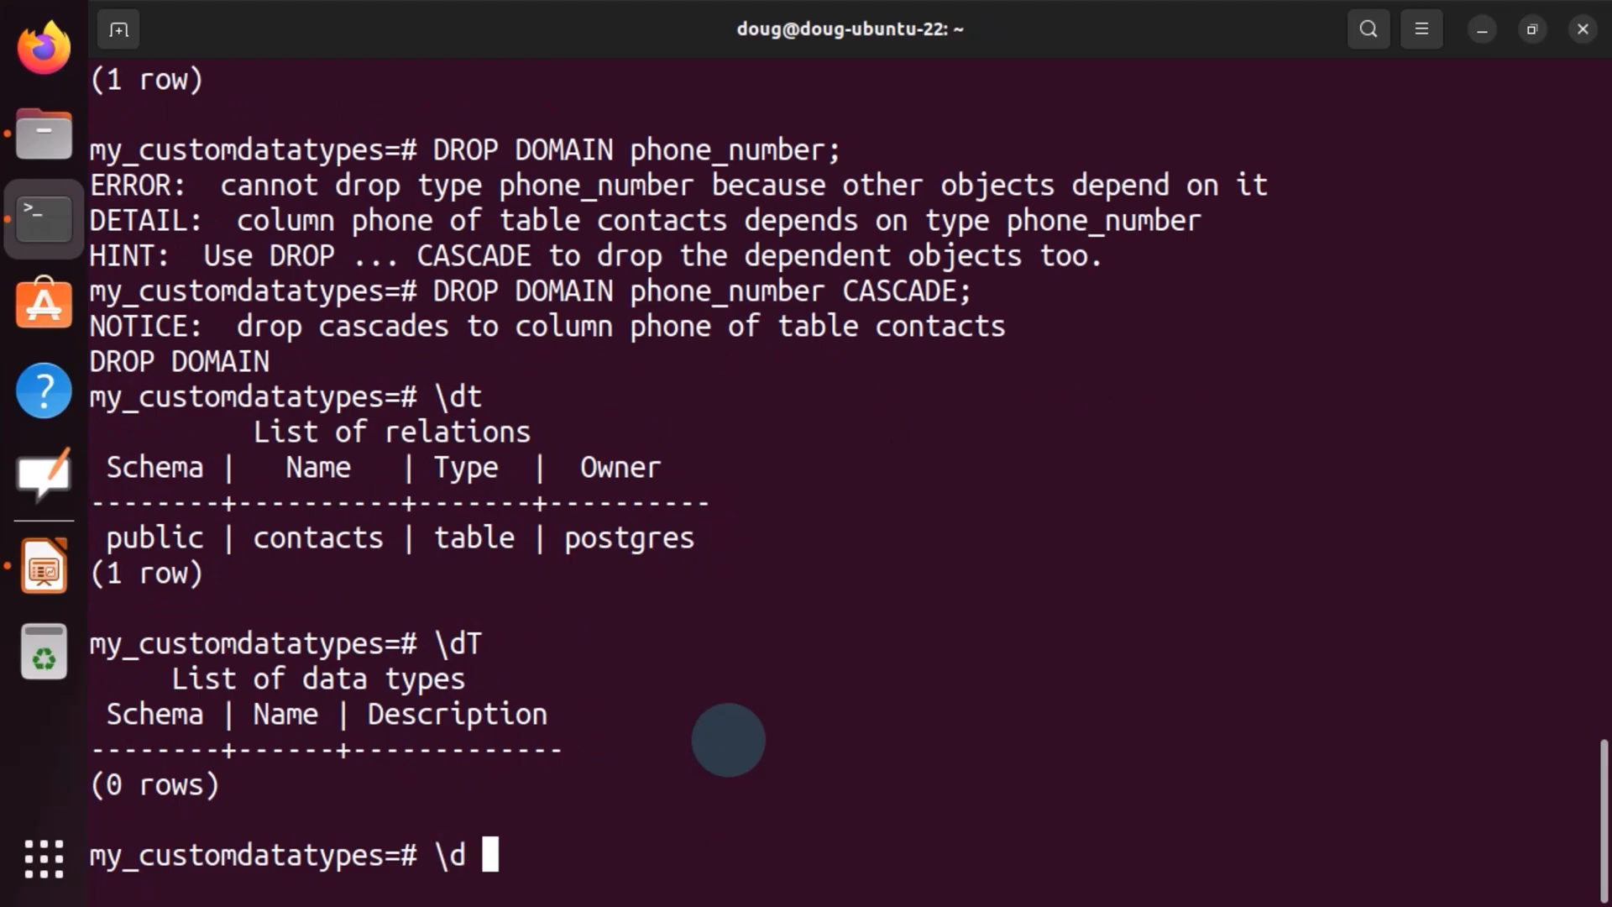
text(contacts)
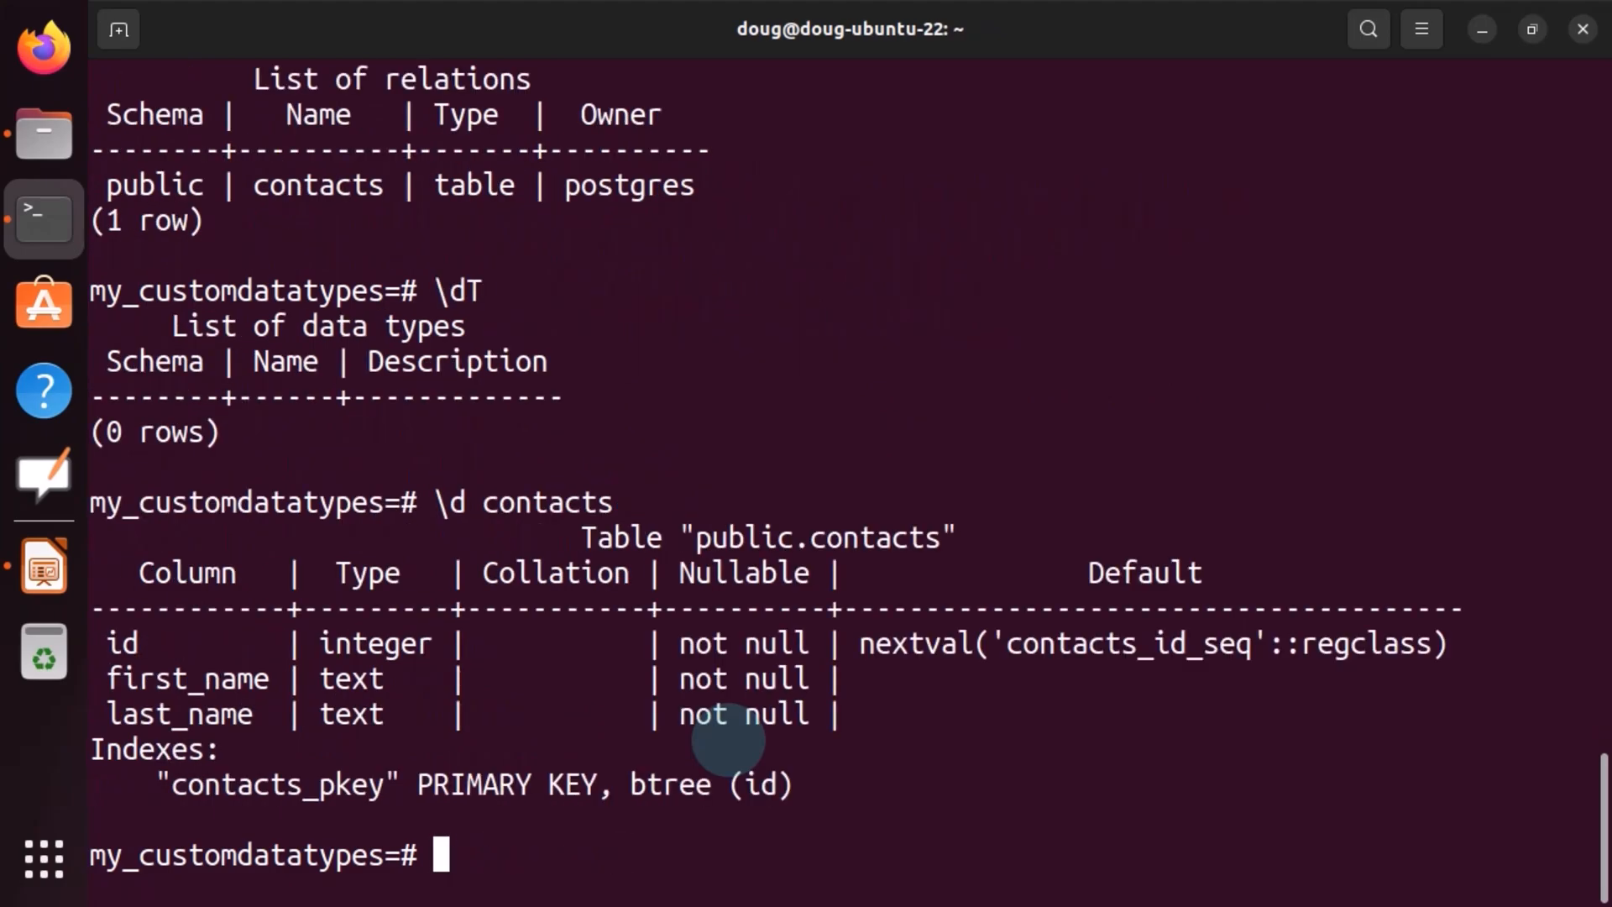